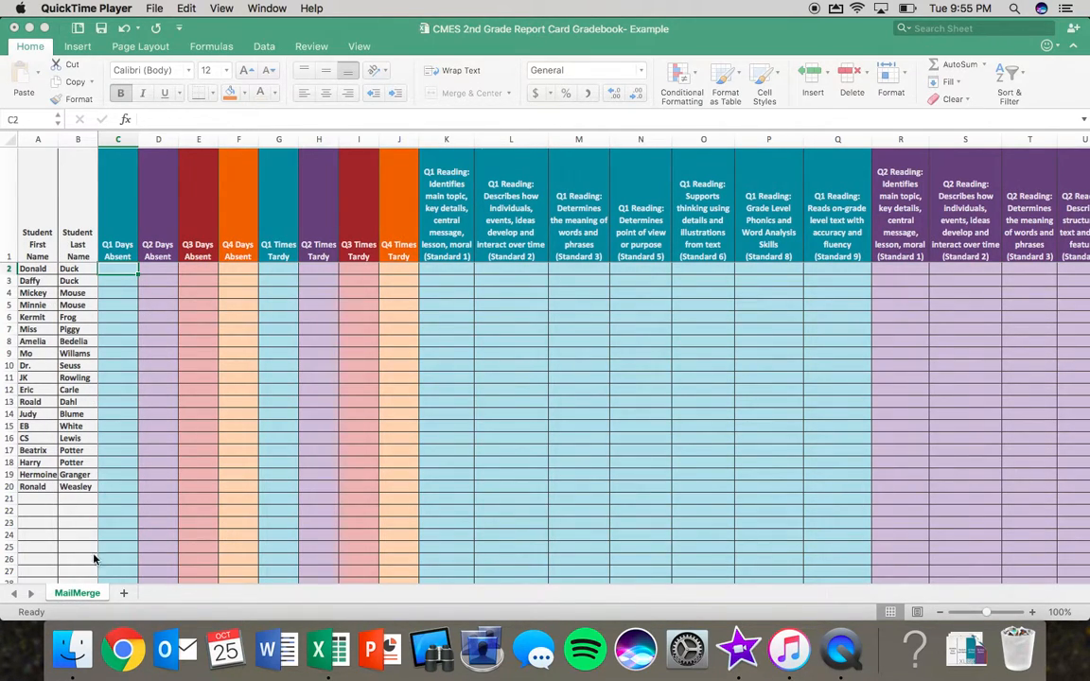
mouse_move(49, 457)
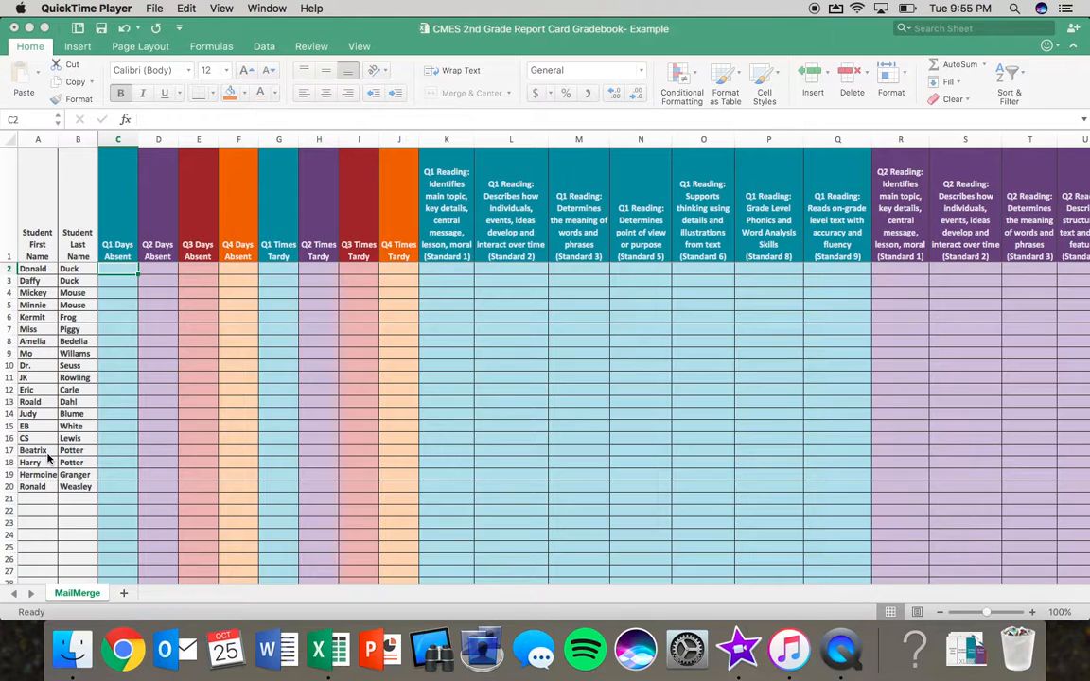
Scroll to Donald Duck's Q1 Reading Standard 1 cell K2 and enter 2
scroll(right, 3)
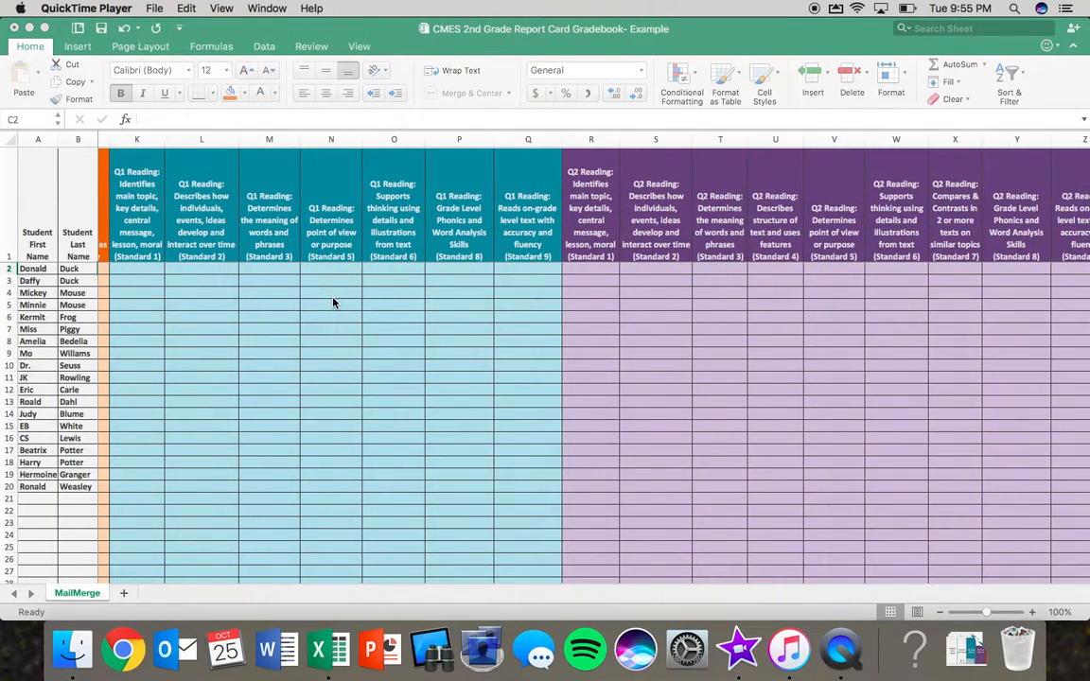
scroll(right, 3)
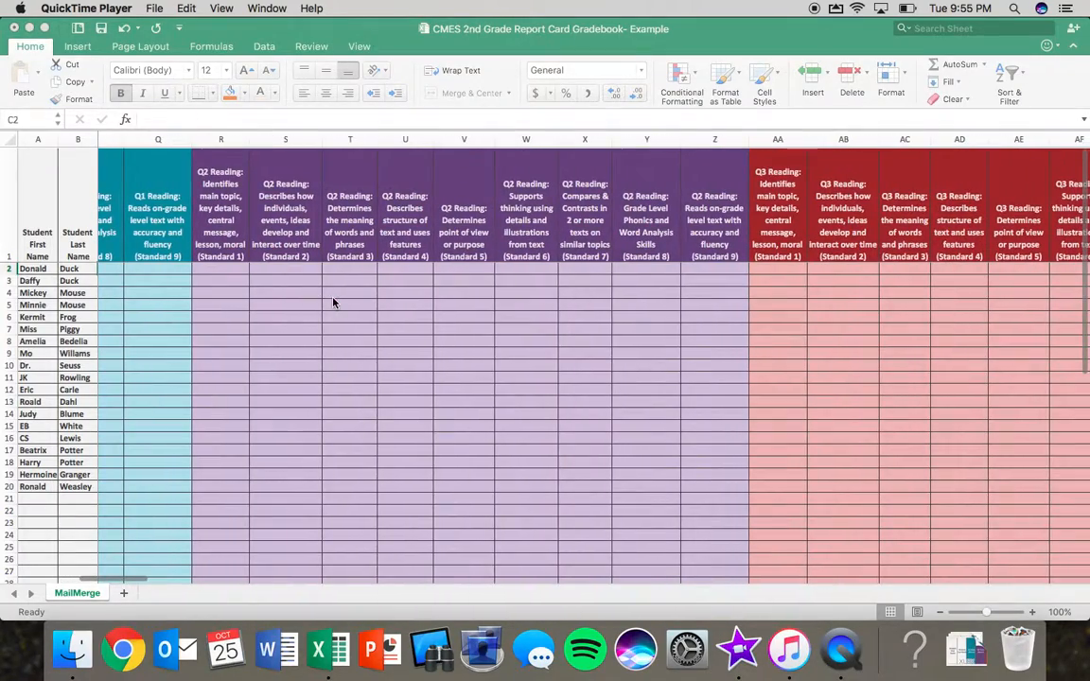
scroll(right, 3)
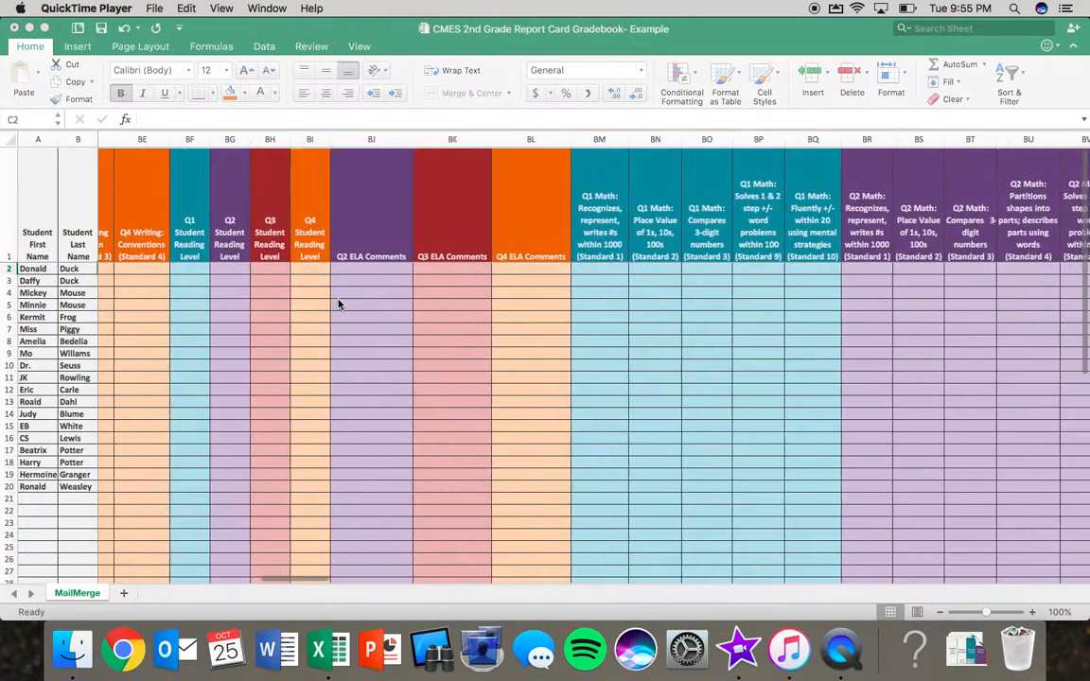
scroll(right, 3)
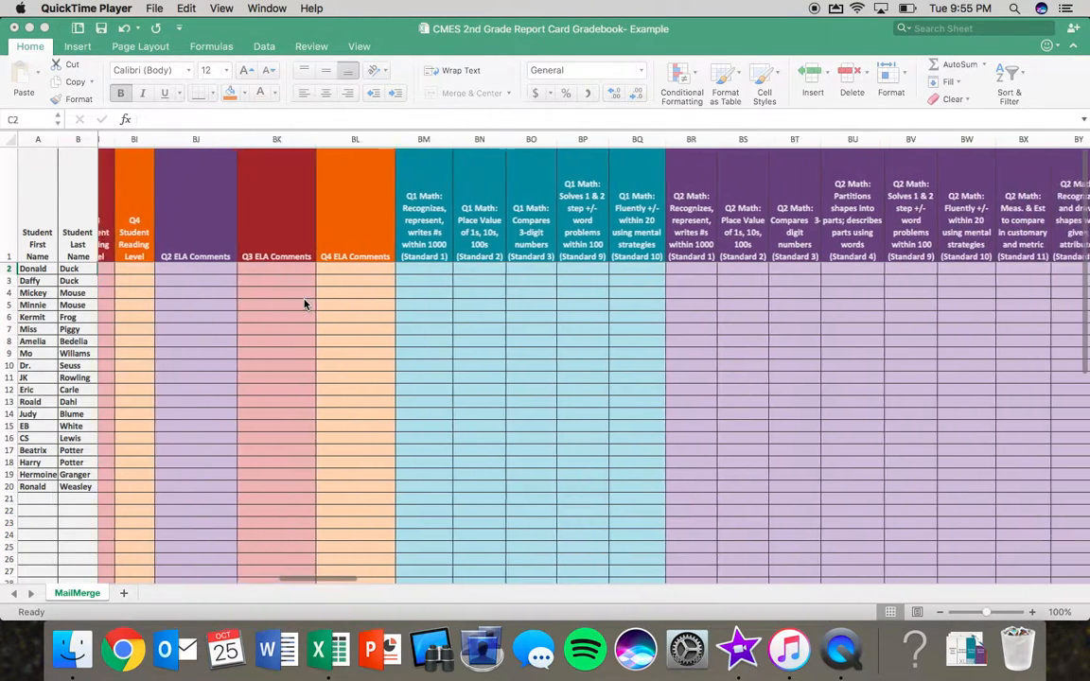
scroll(right, 3)
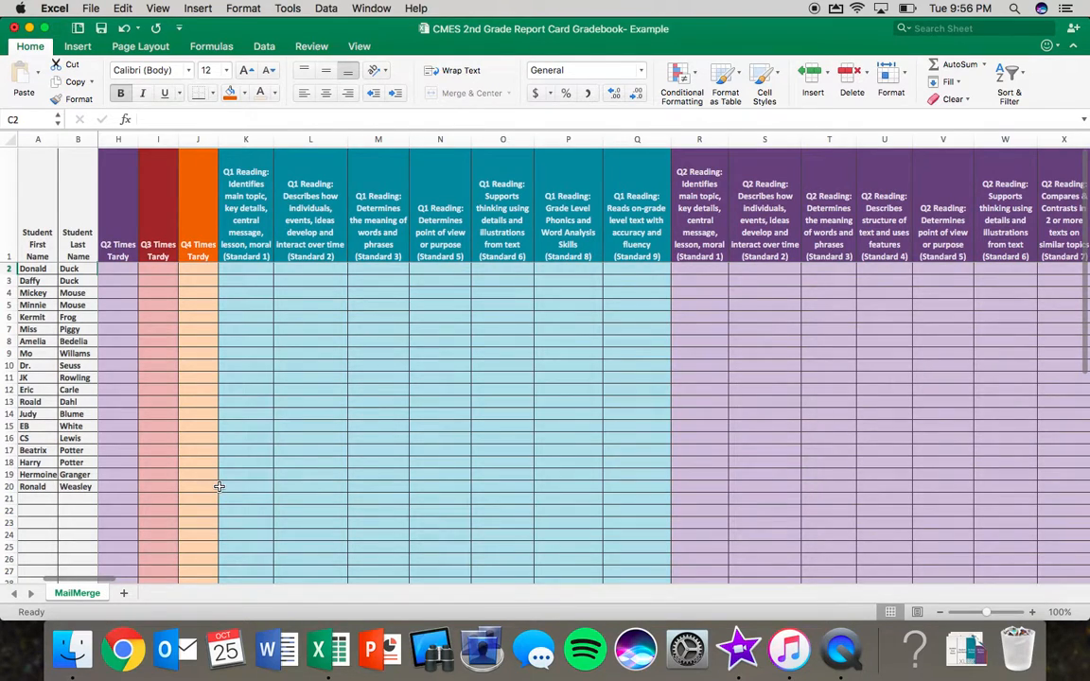
scroll(left, 3)
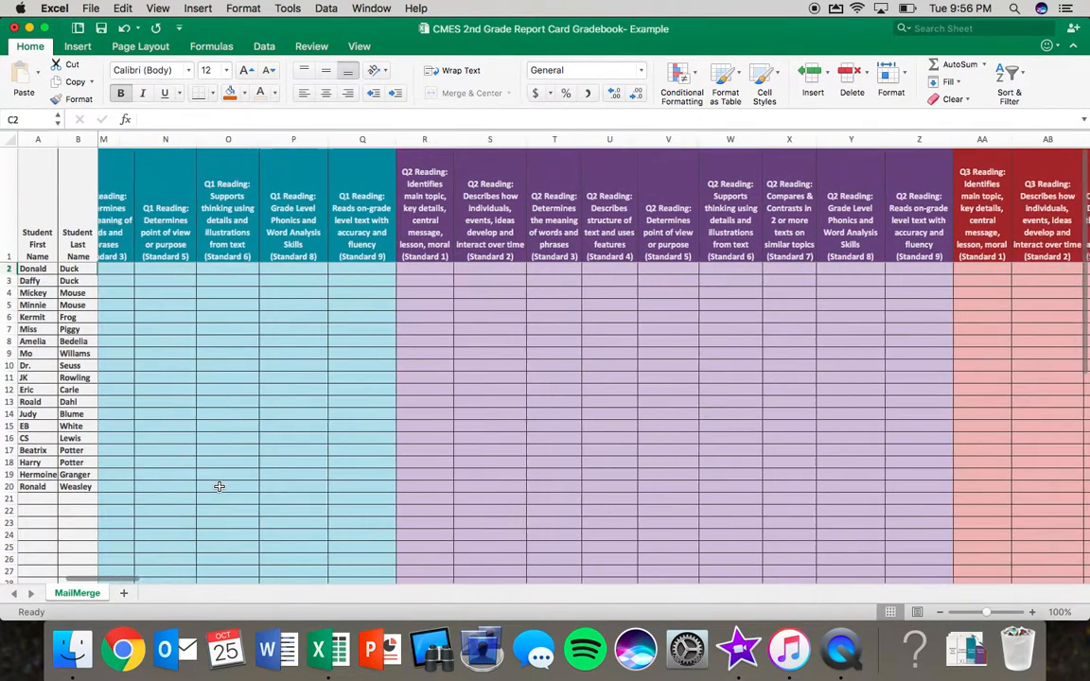
scroll(right, 3)
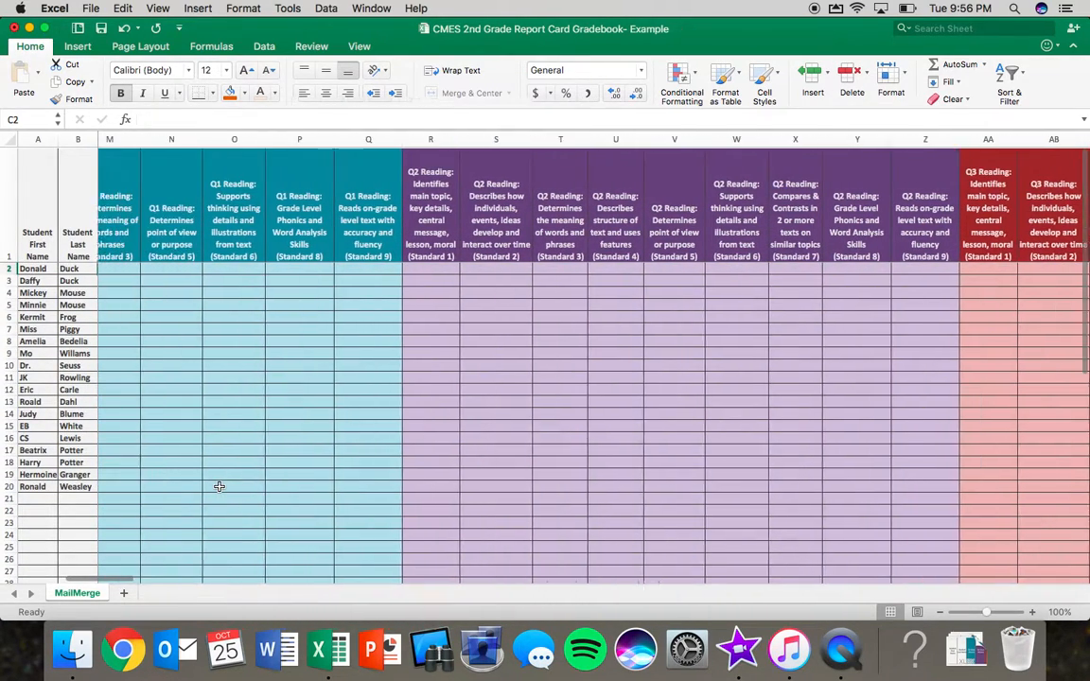
scroll(right, 3)
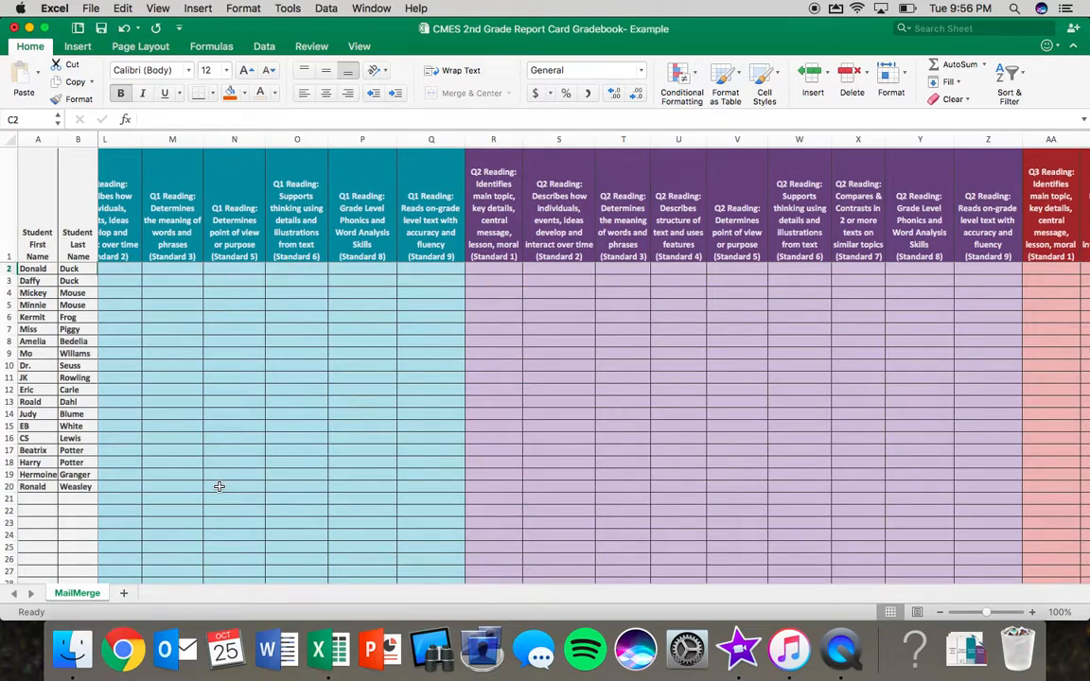
scroll(down, 3)
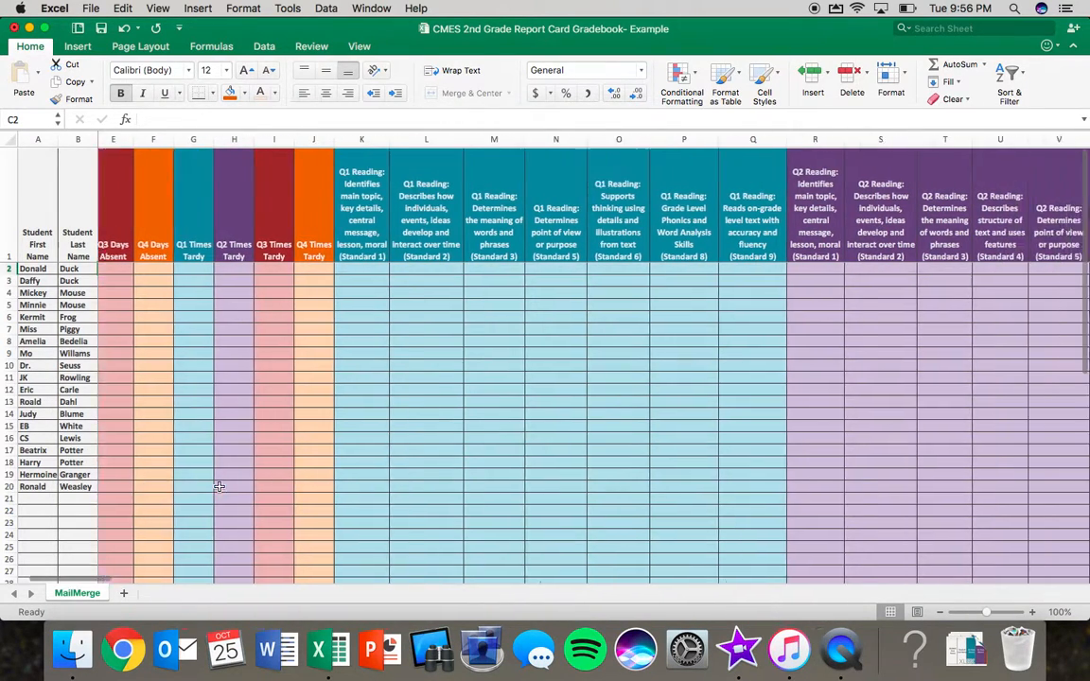
scroll(left, 3)
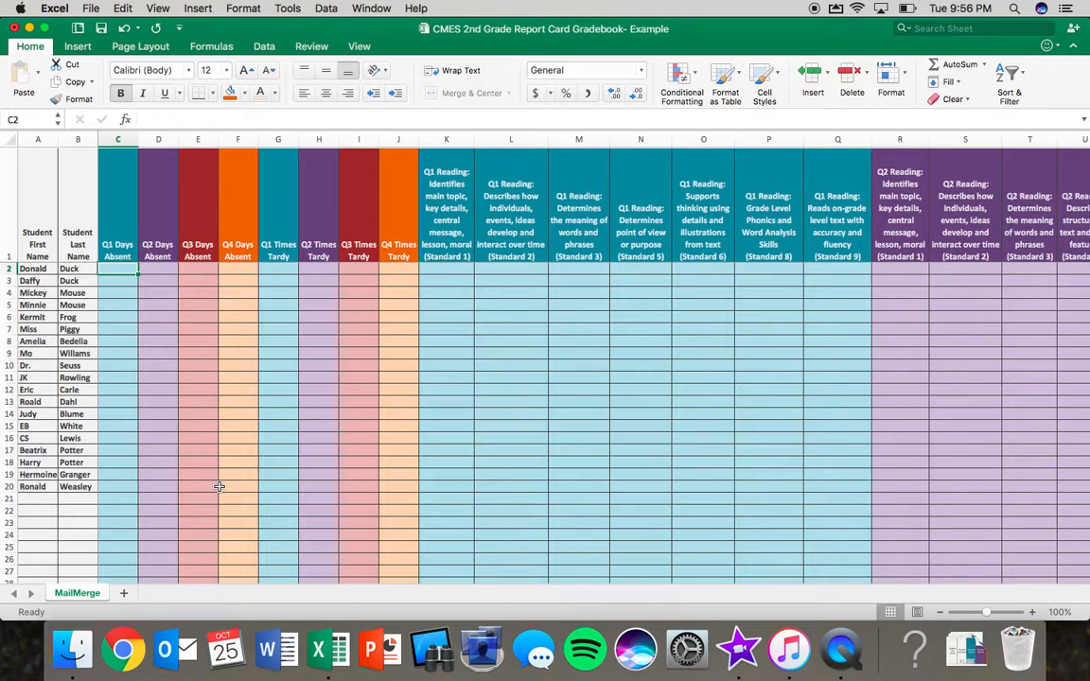
mouse_move(431, 312)
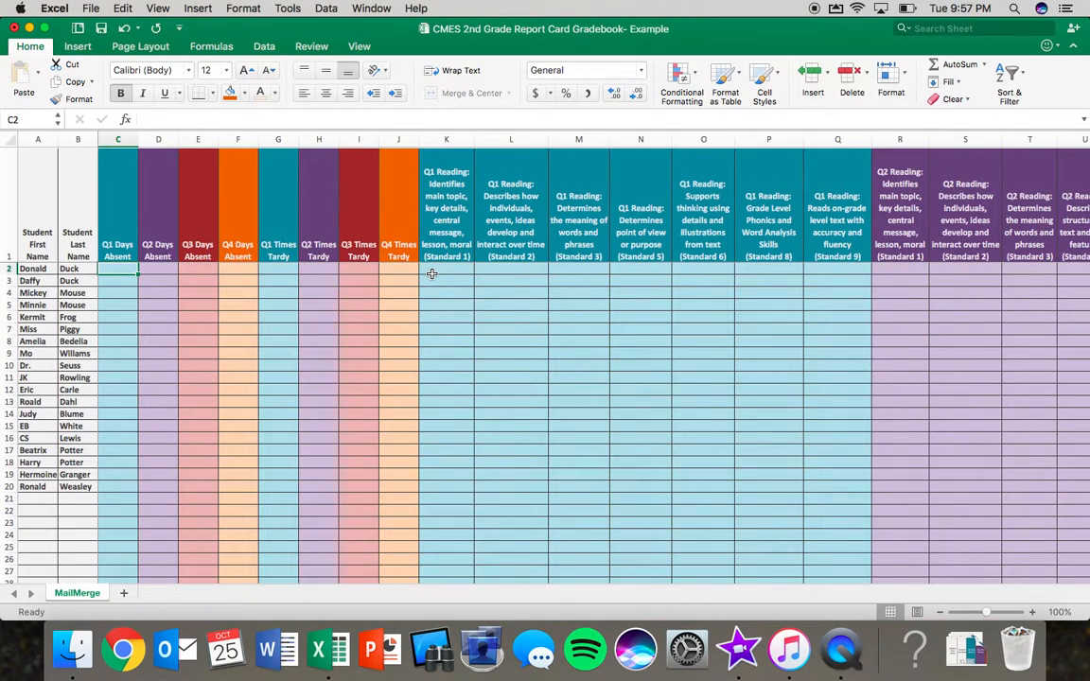
scroll(right, 3)
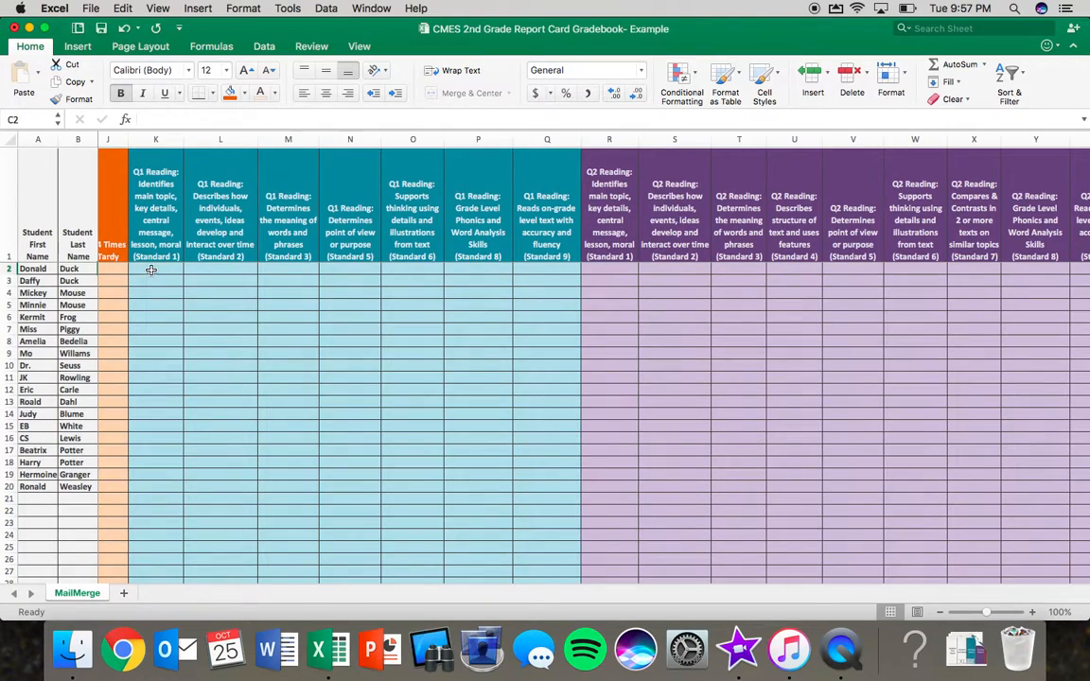
click(156, 269)
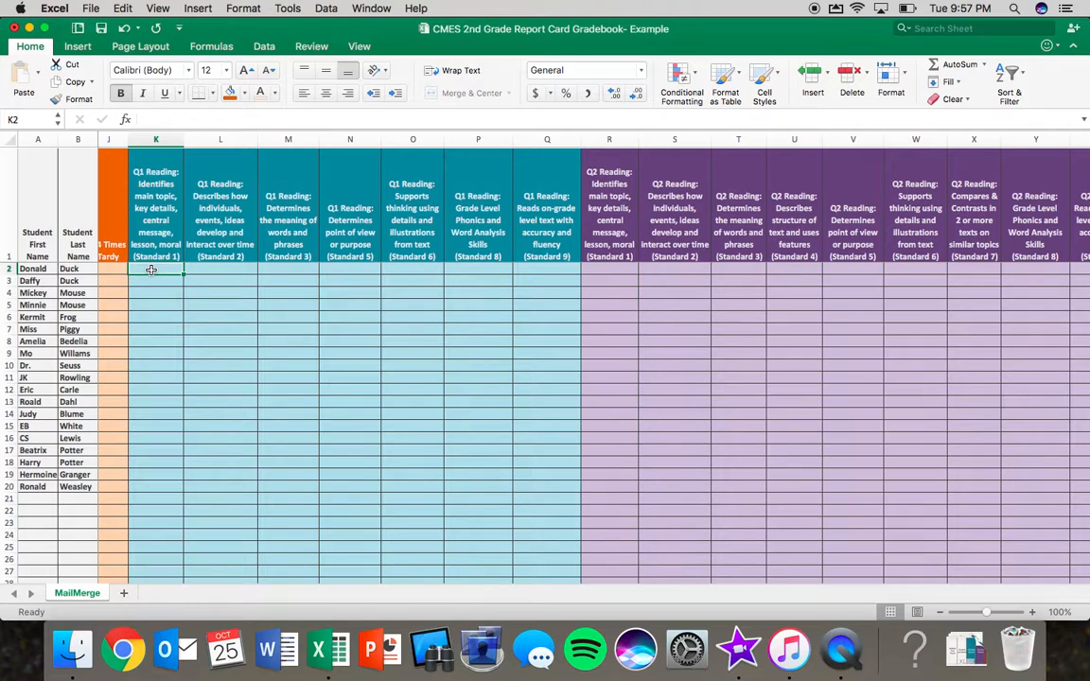
text(2)
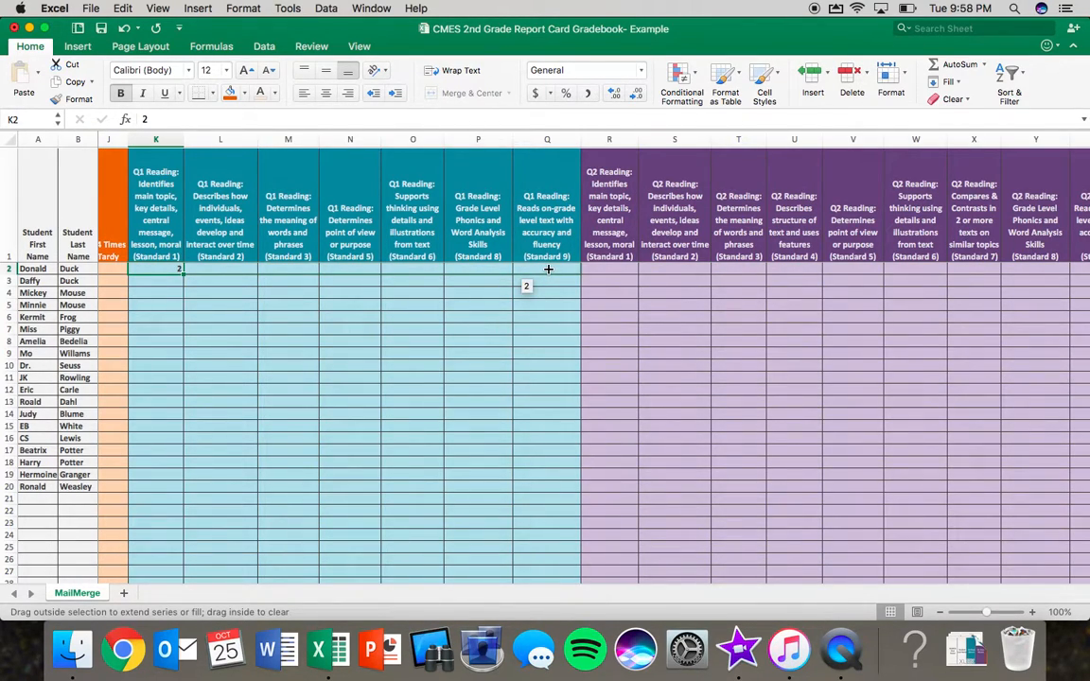
Fill Donald Duck's 2 from K2 across to Q2, through the Standard 9 column
drag(179, 269, 511, 268)
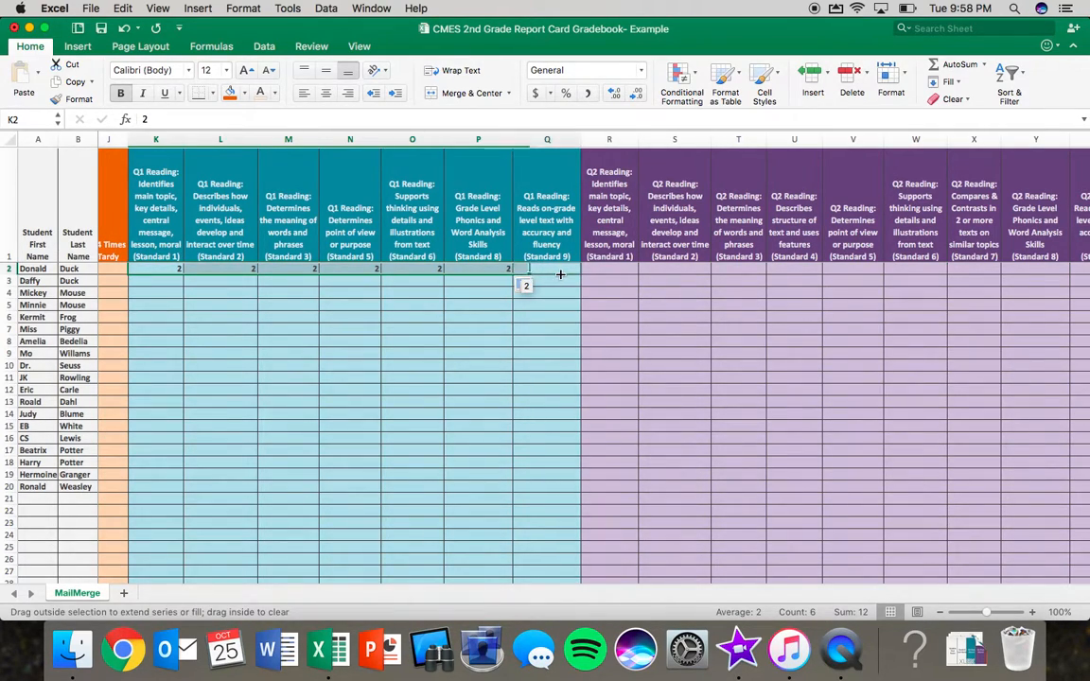
drag(526, 285, 575, 268)
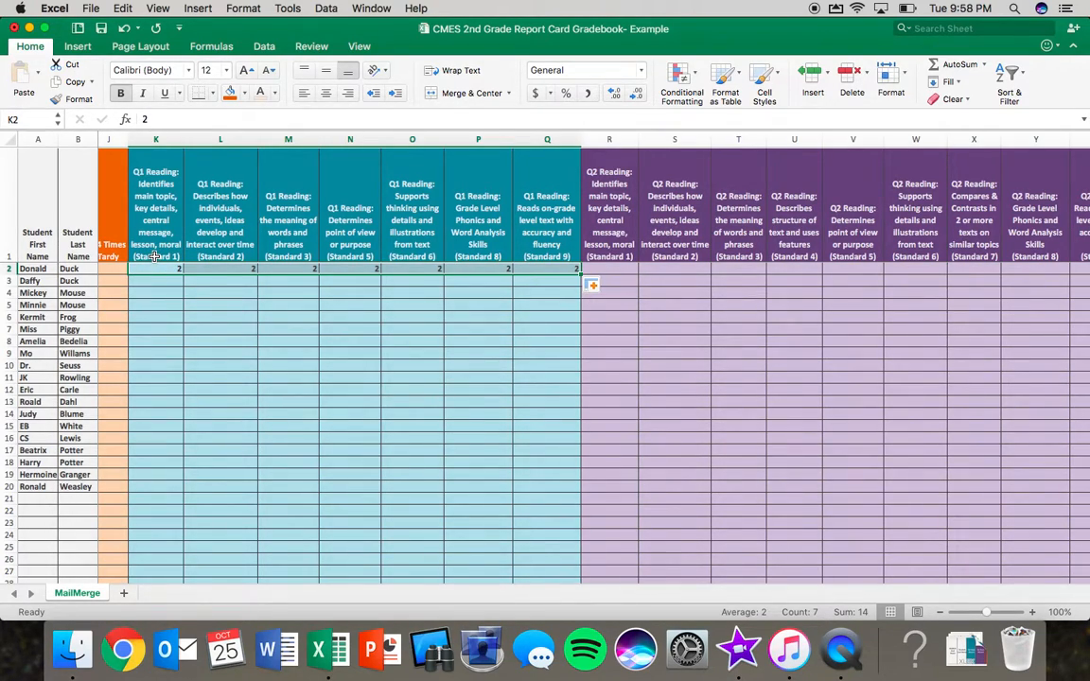
mouse_move(162, 271)
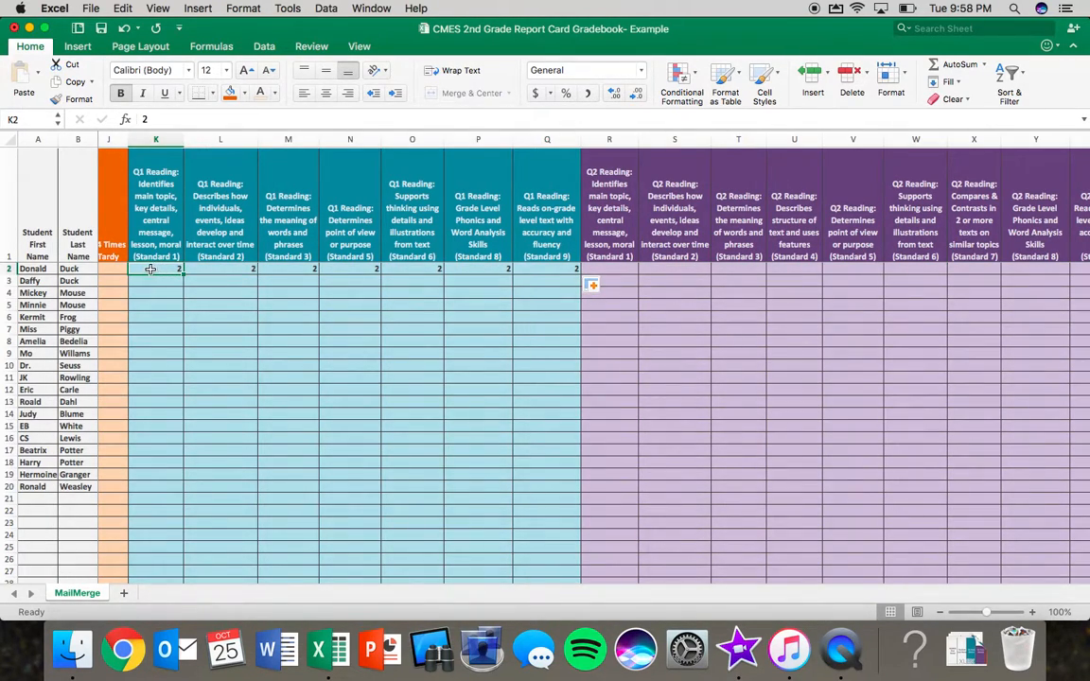
mouse_move(161, 272)
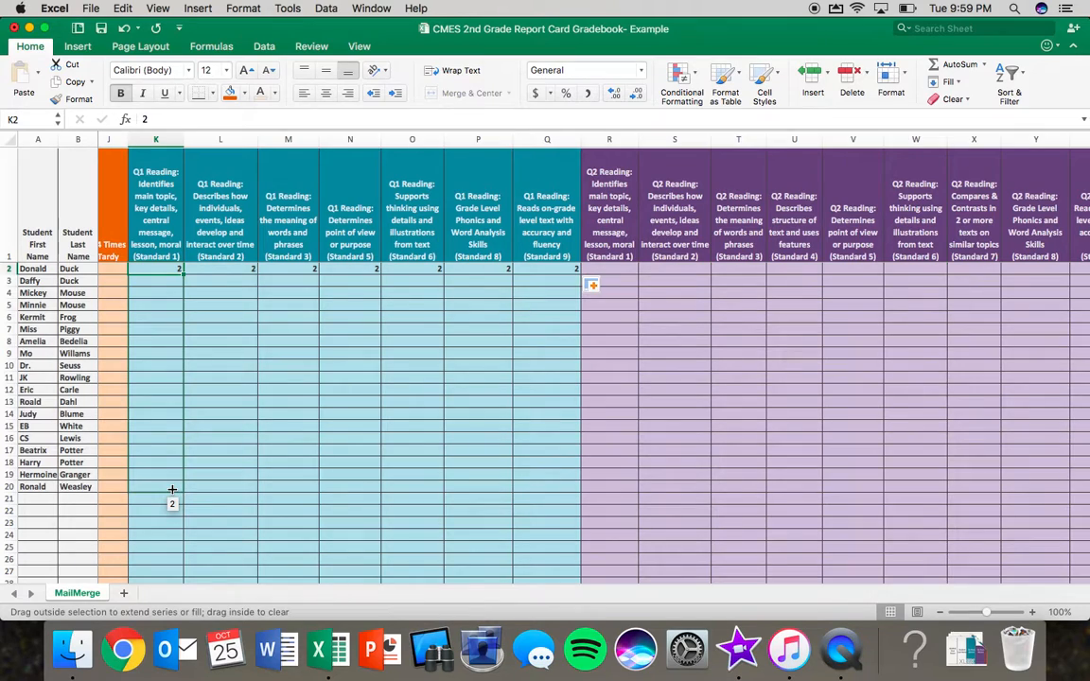
Fill the 2 in K2 down column K to Ronald Weasley in K20
drag(178, 269, 172, 486)
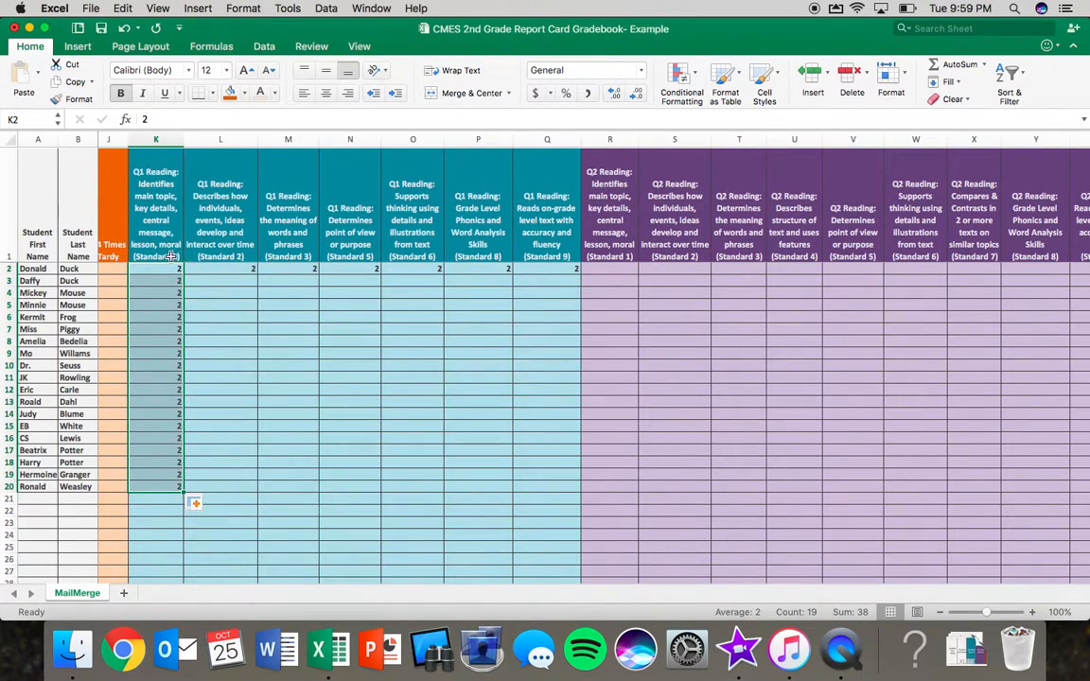
mouse_move(136, 486)
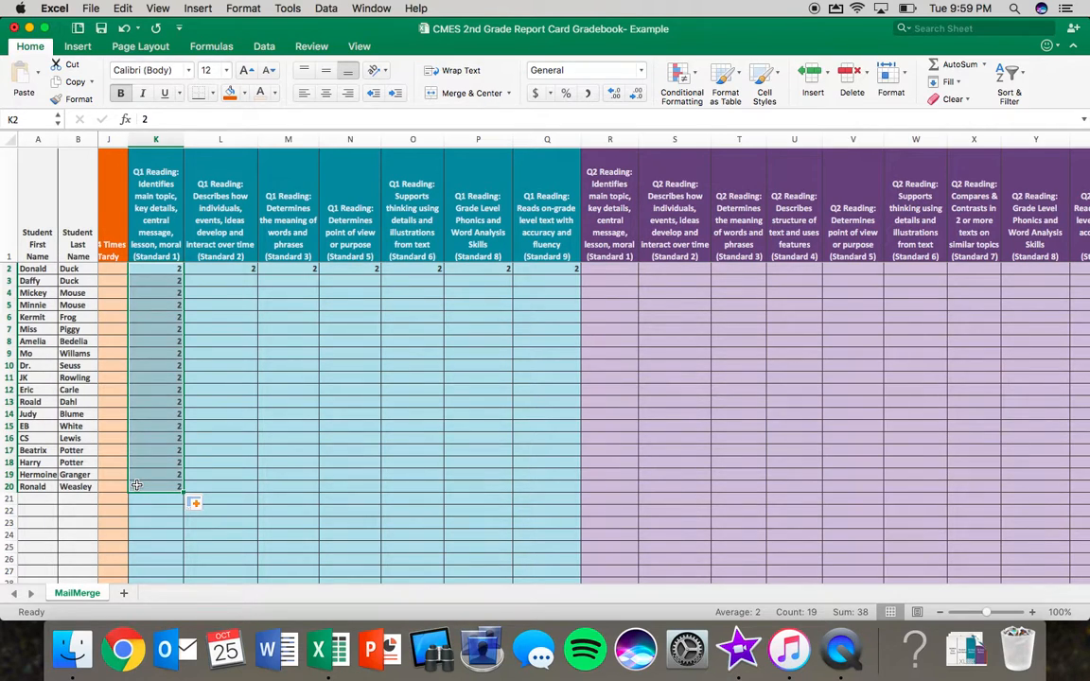
Clear the filled-in 2s and re-enter 2 in Donald Duck's cell K2
click(220, 474)
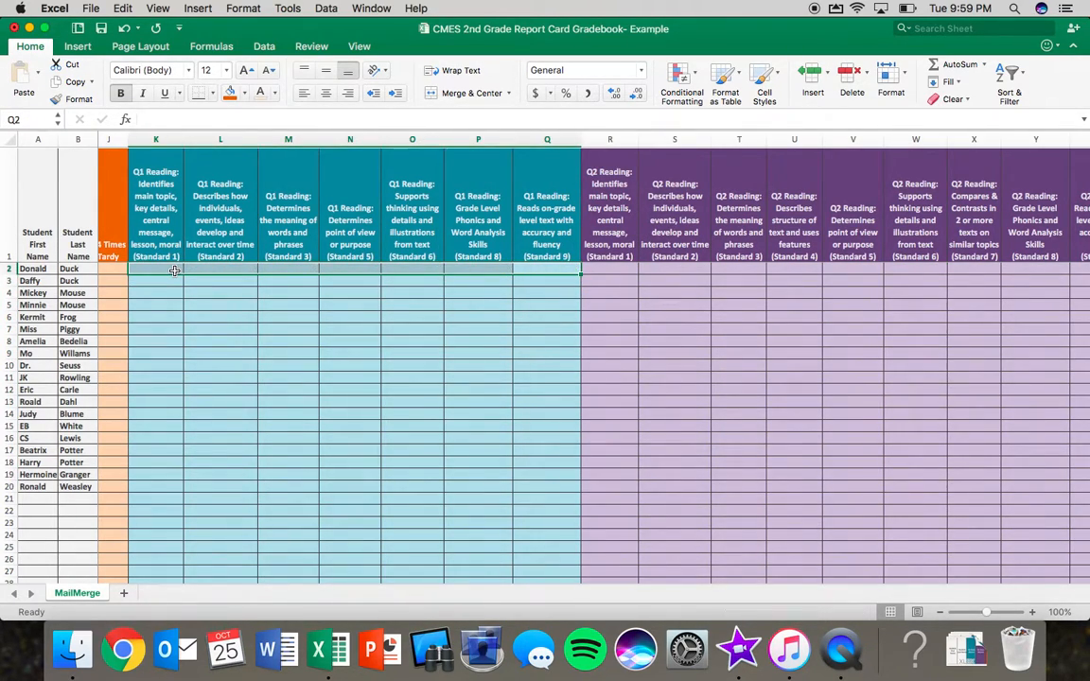
click(155, 274)
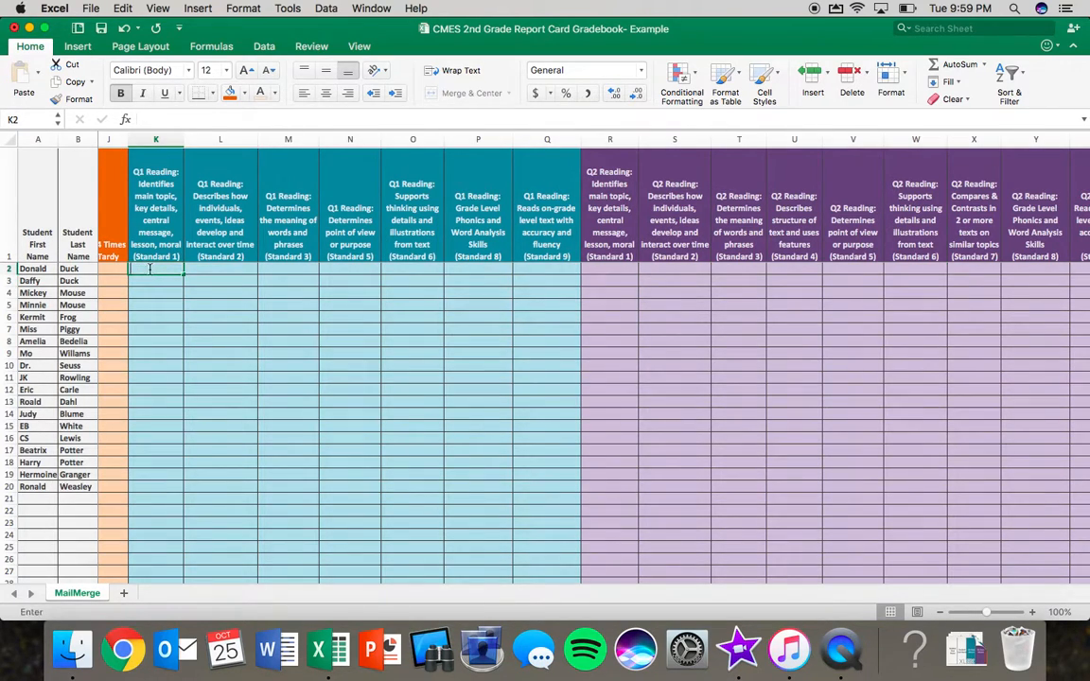
text(2)
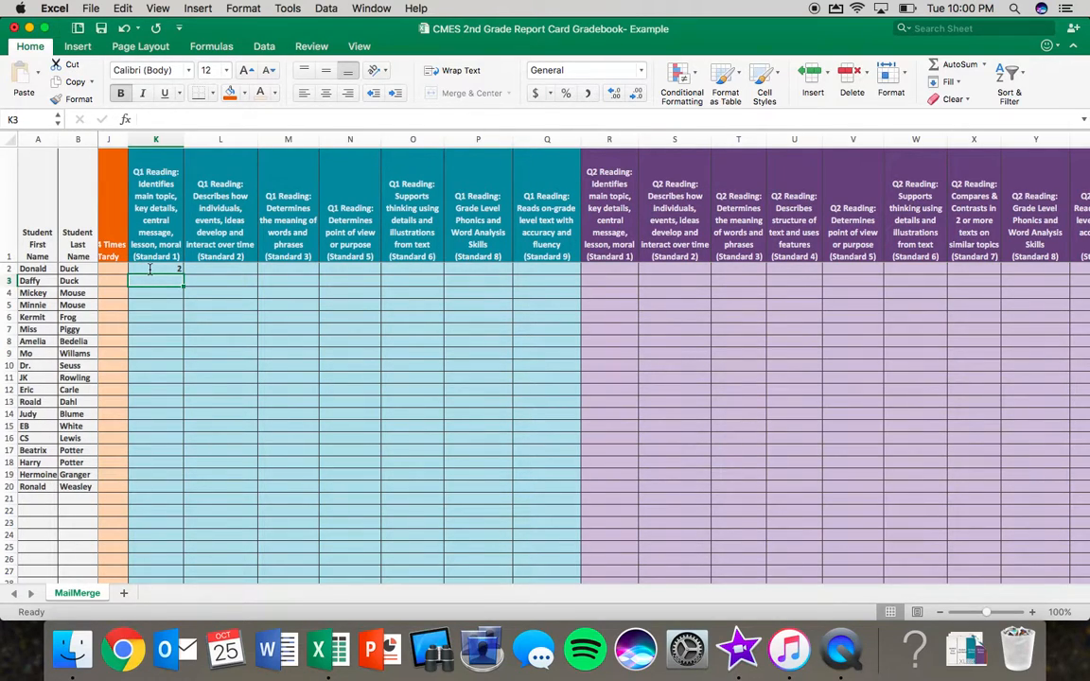
Copy Donald Duck's 2 from K2 and select K2:Q20 as the paste range
click(155, 267)
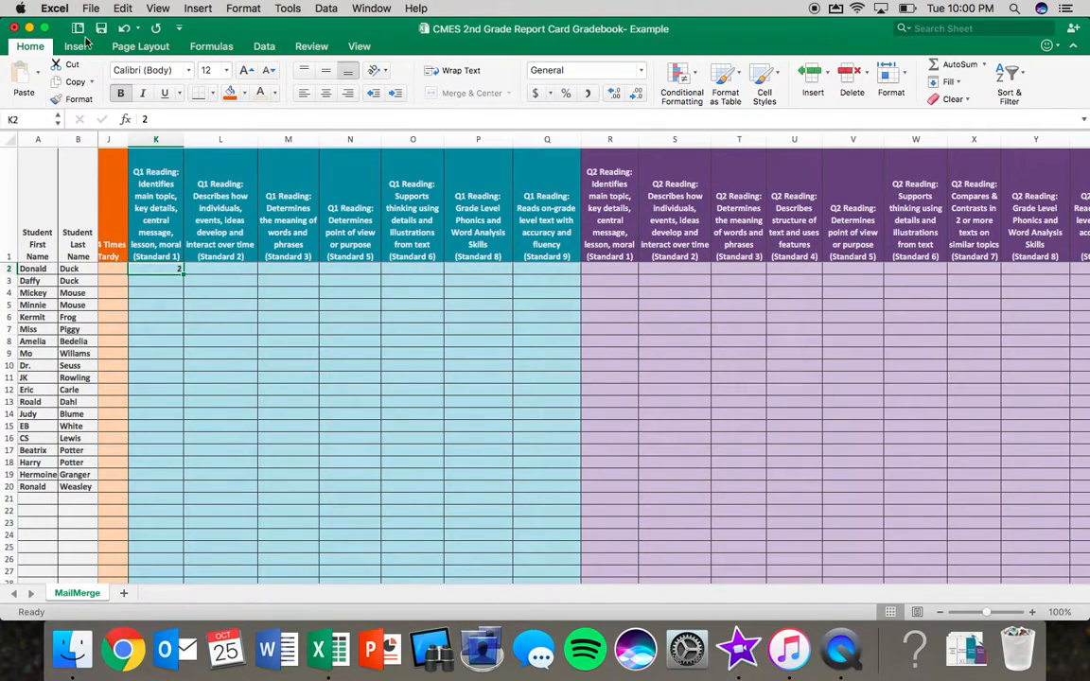
click(122, 8)
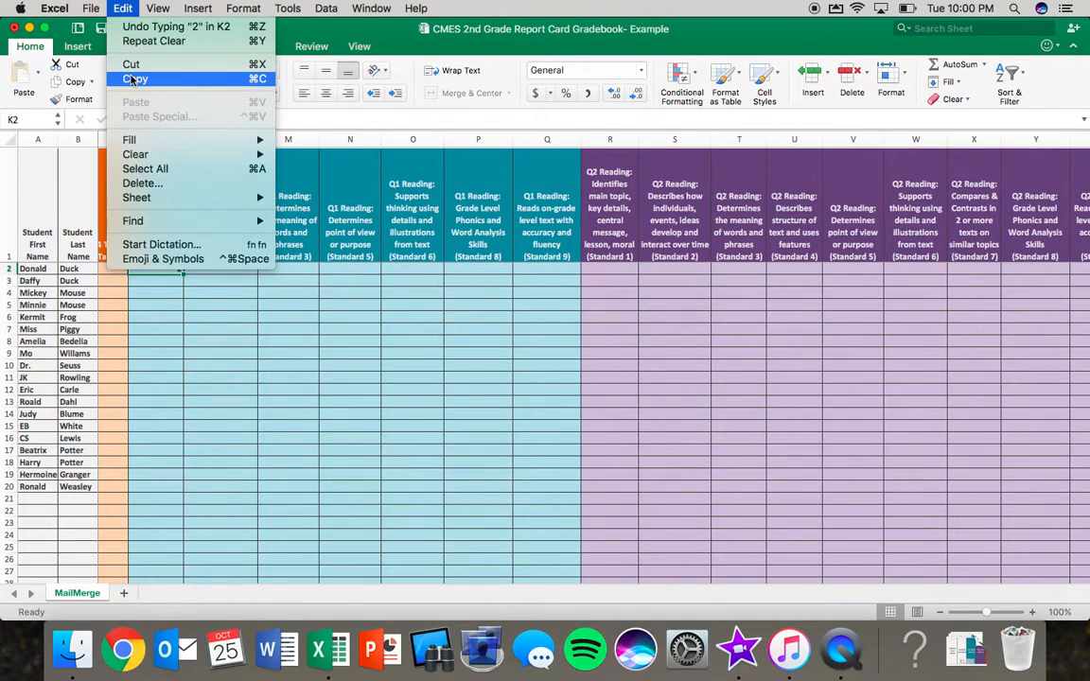
click(134, 79)
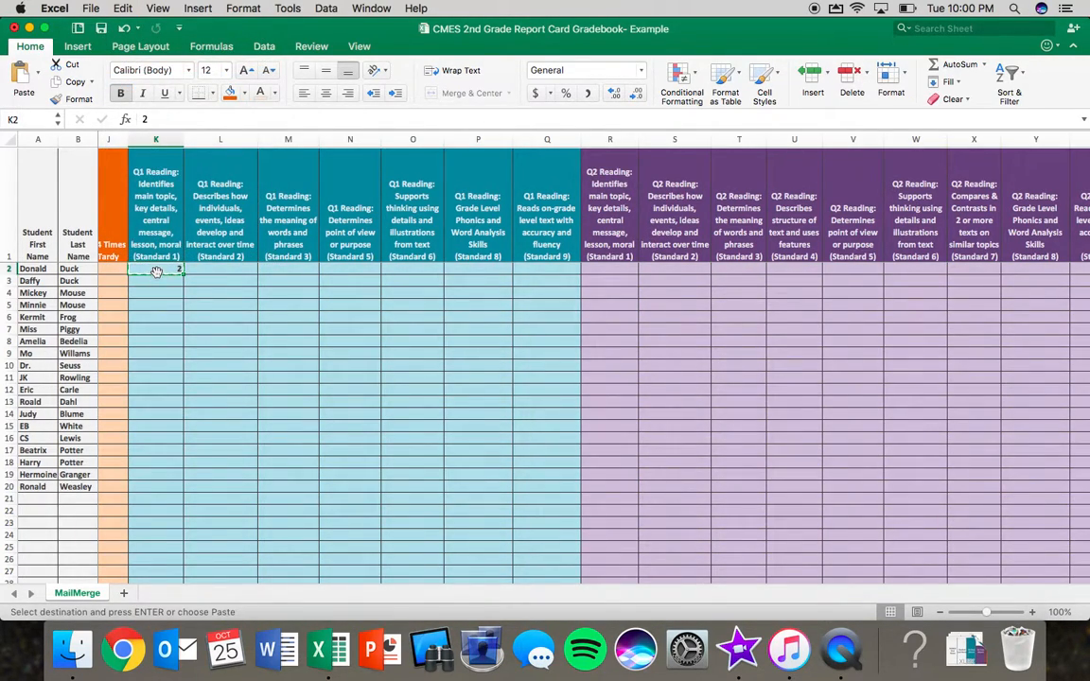
right_click(156, 269)
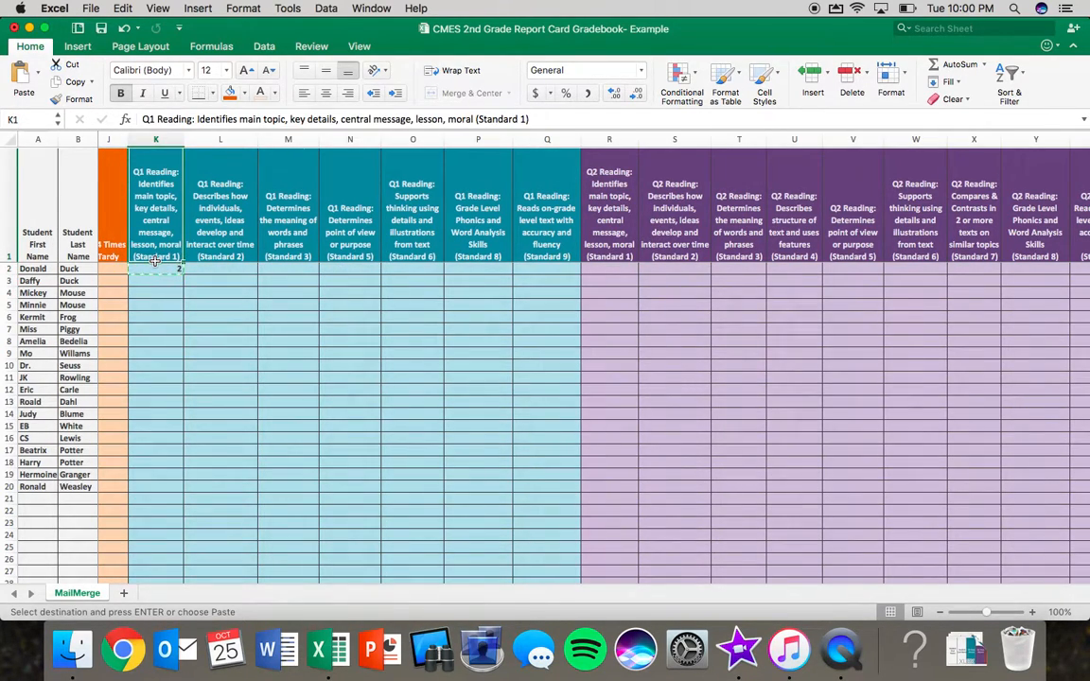
drag(155, 268, 243, 330)
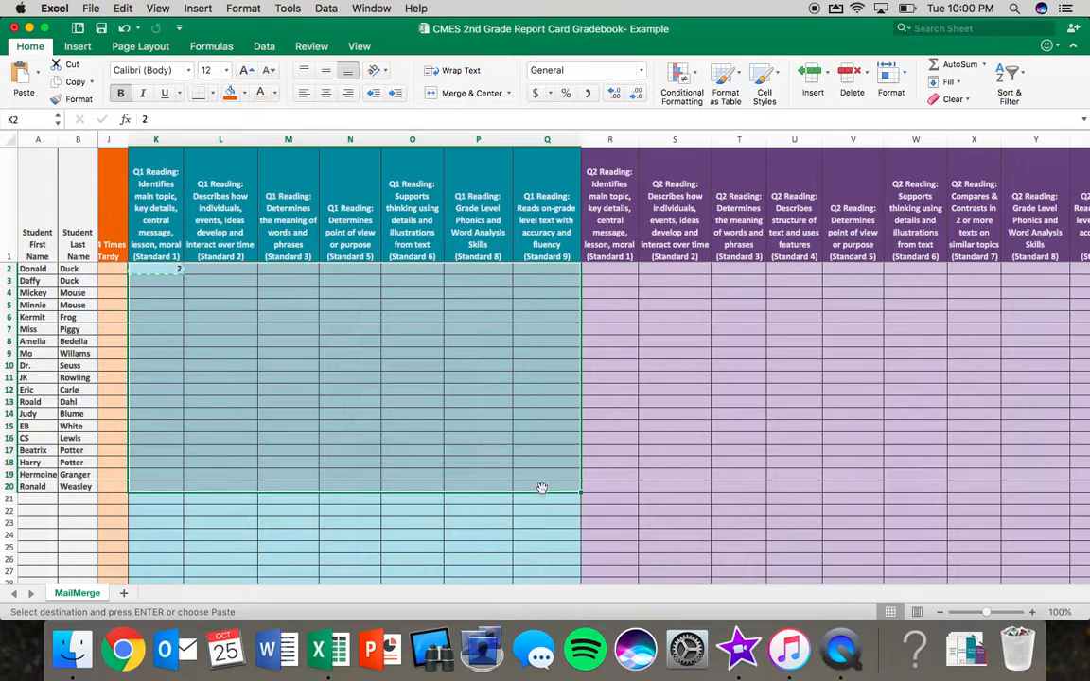
click(122, 7)
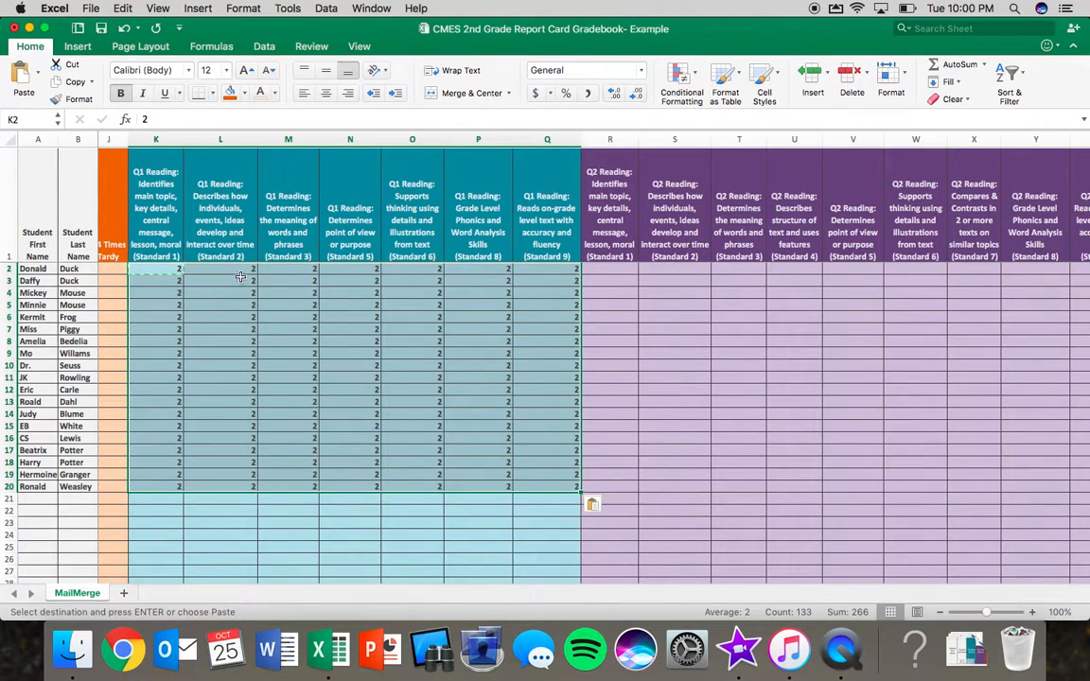
Select individual Q1 Reading cells Q9, L10 and M11 to change their scores
click(287, 269)
text(3)
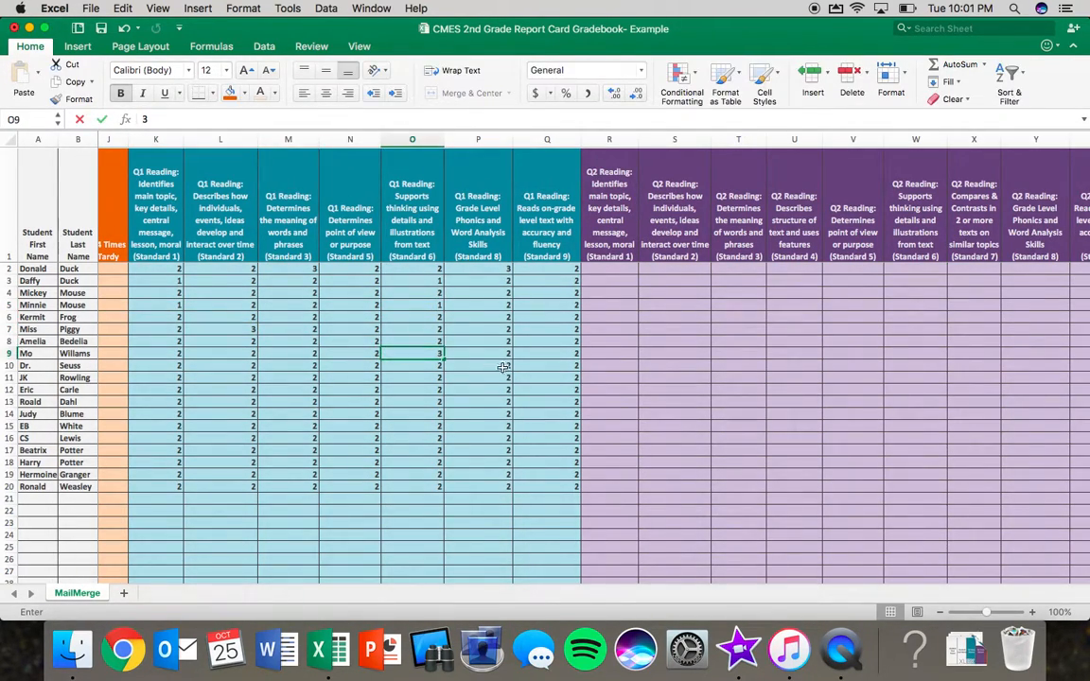
click(547, 353)
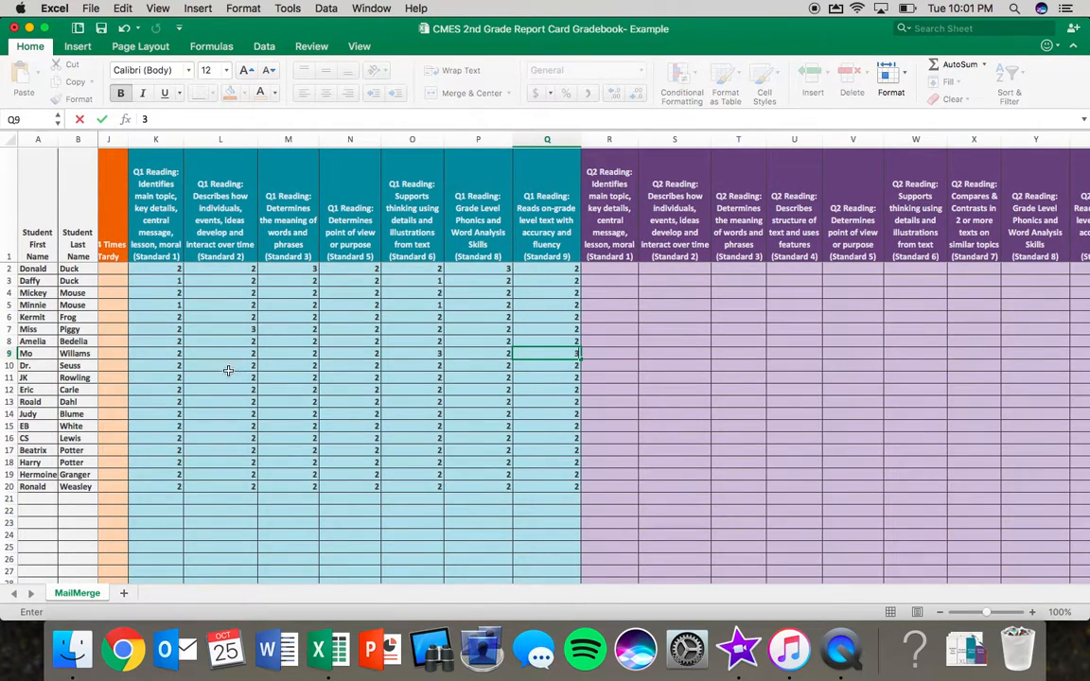
click(220, 365)
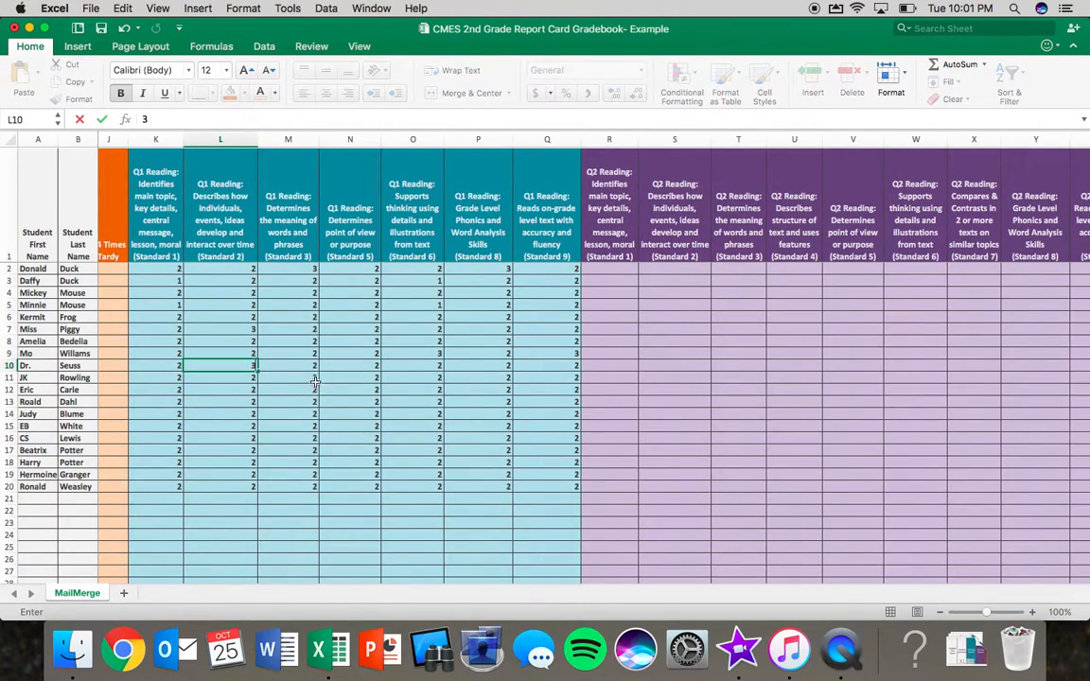
click(288, 378)
text(1)
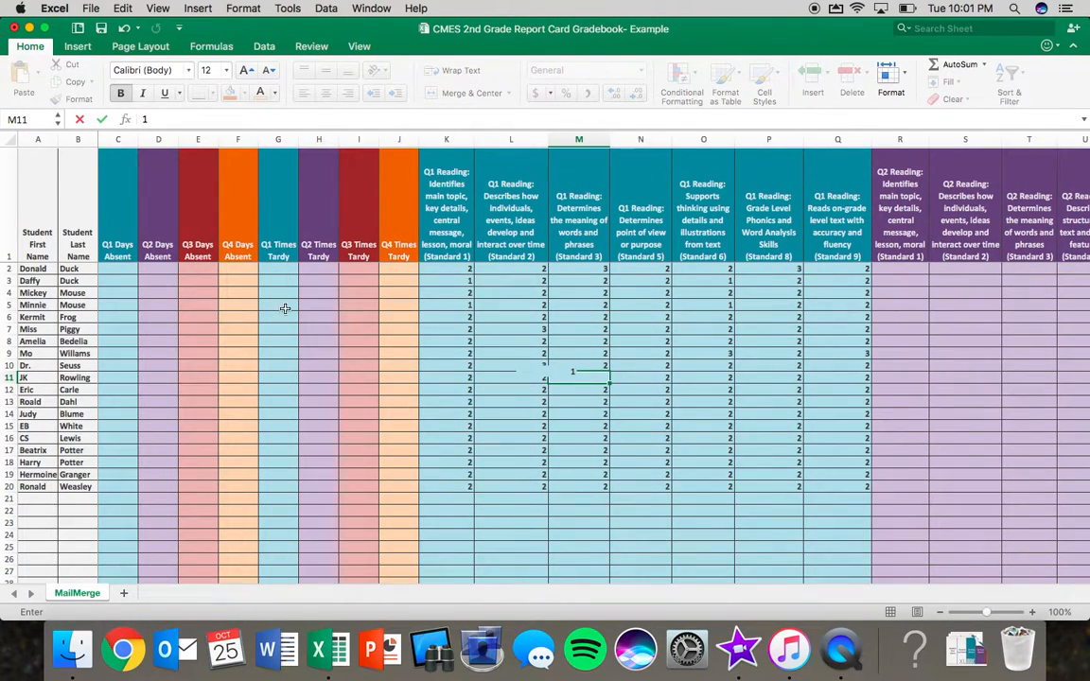
Enter 0 Q1 days absent in C2 and fill it down to C20
click(117, 267)
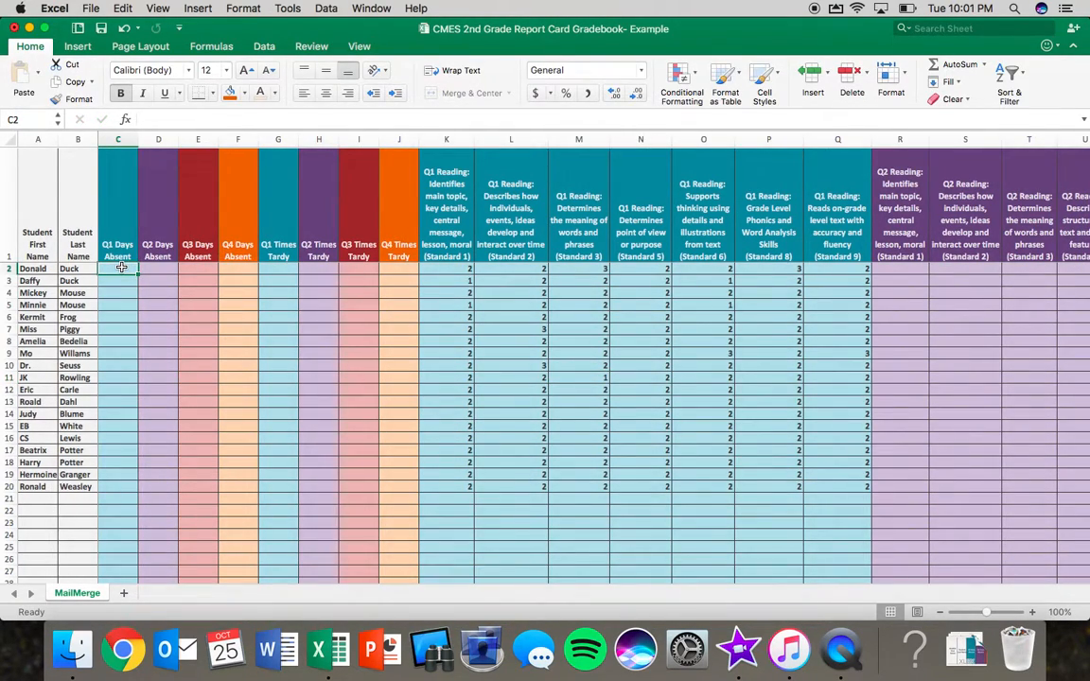
text(0)
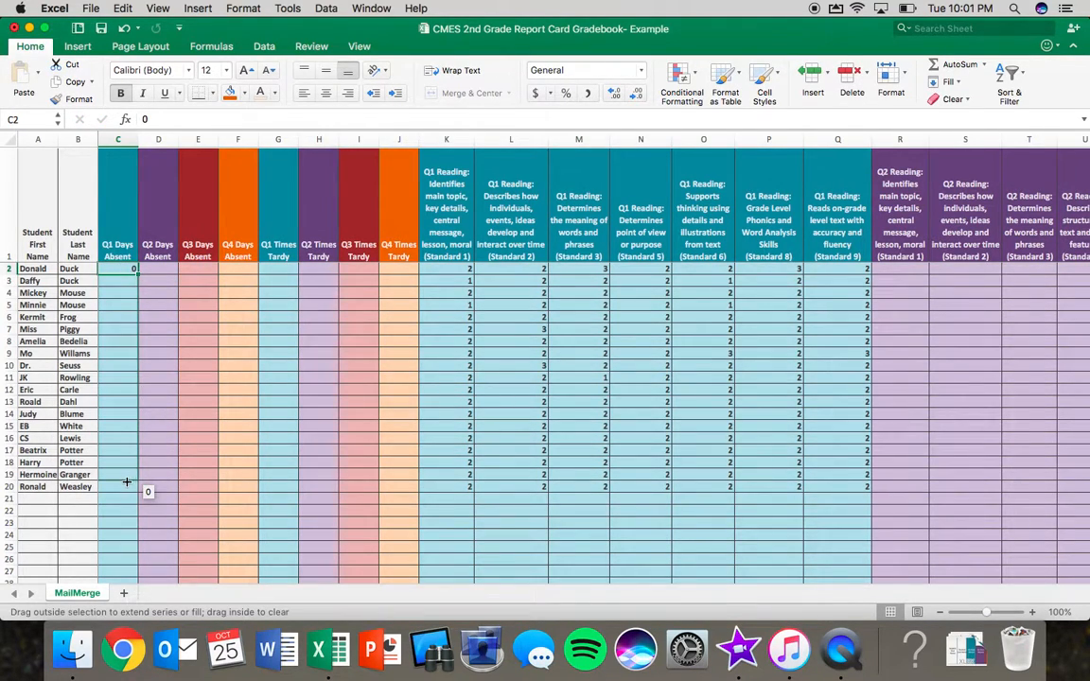
drag(133, 268, 133, 487)
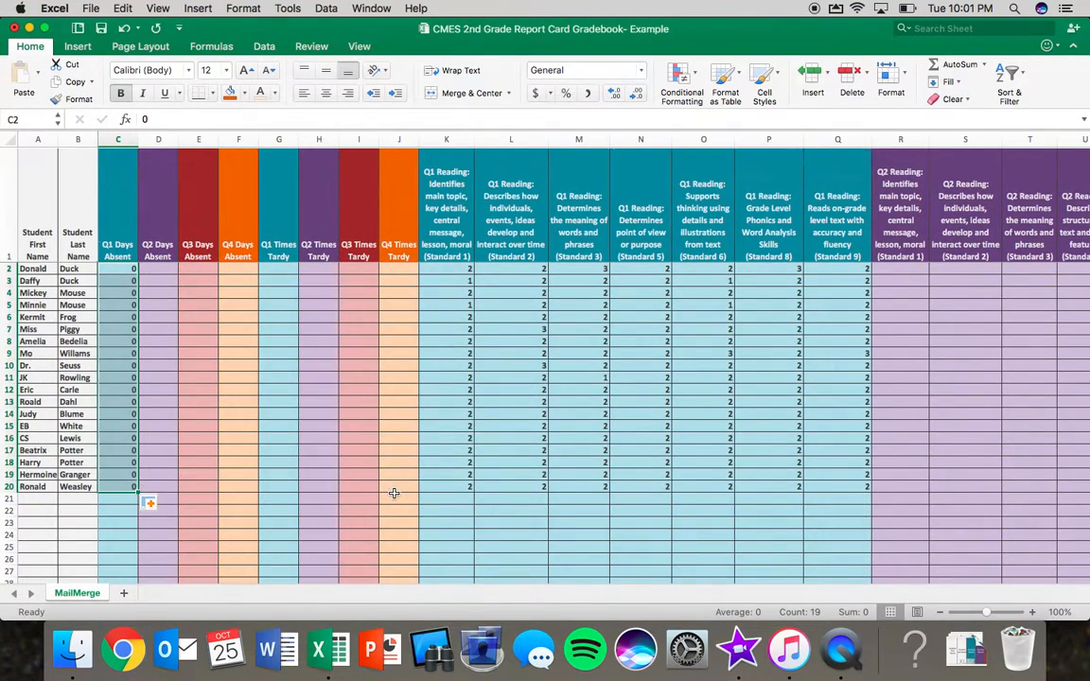
scroll(right, 3)
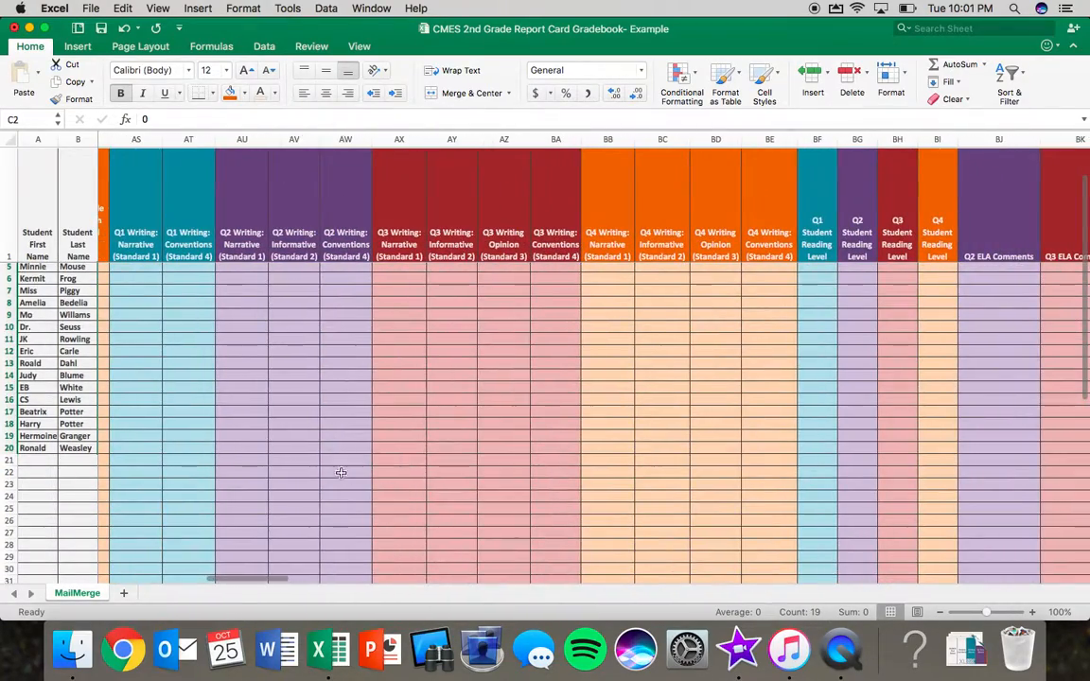
scroll(right, 3)
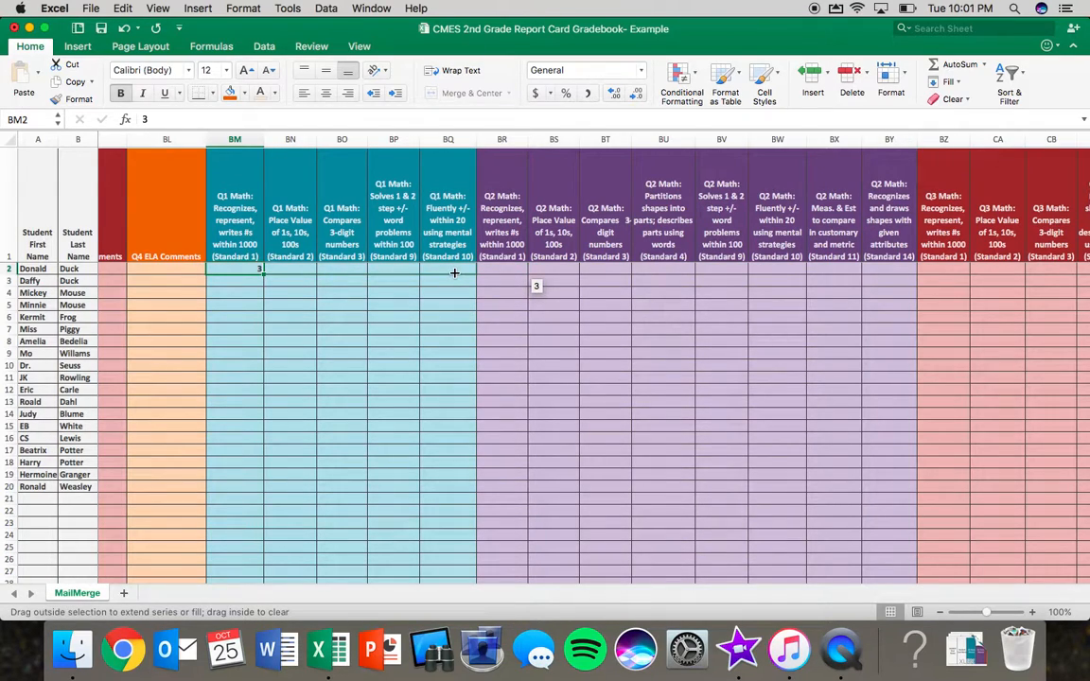
Fill 3 across BM2:BQ2, then copy the 3 down column BM for every student
drag(260, 270, 472, 270)
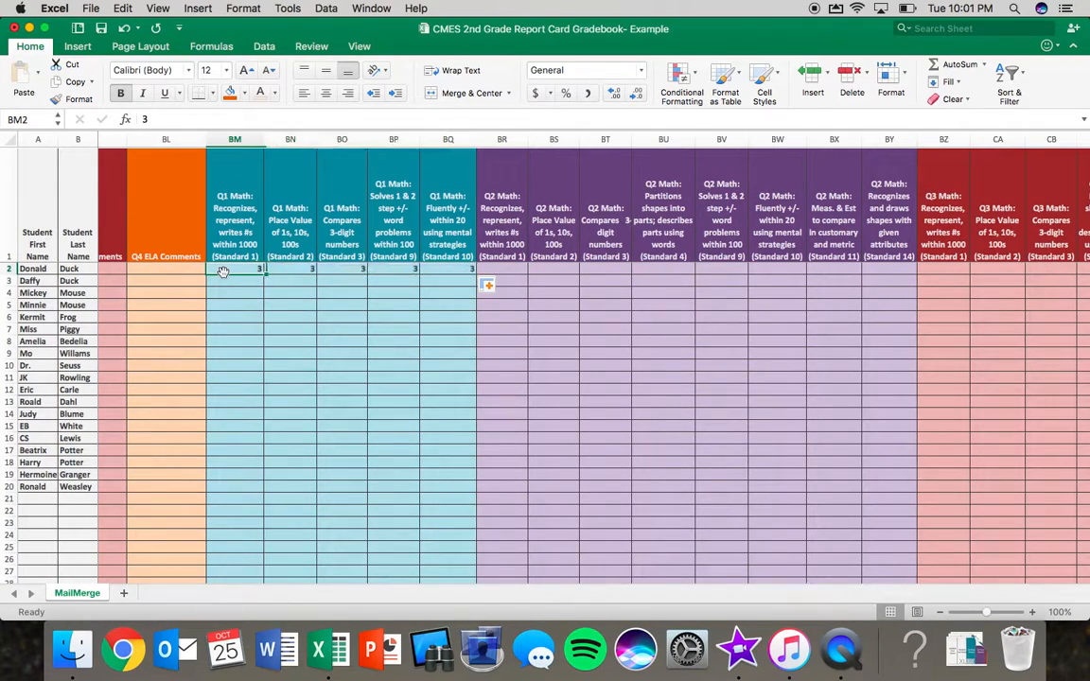
click(122, 7)
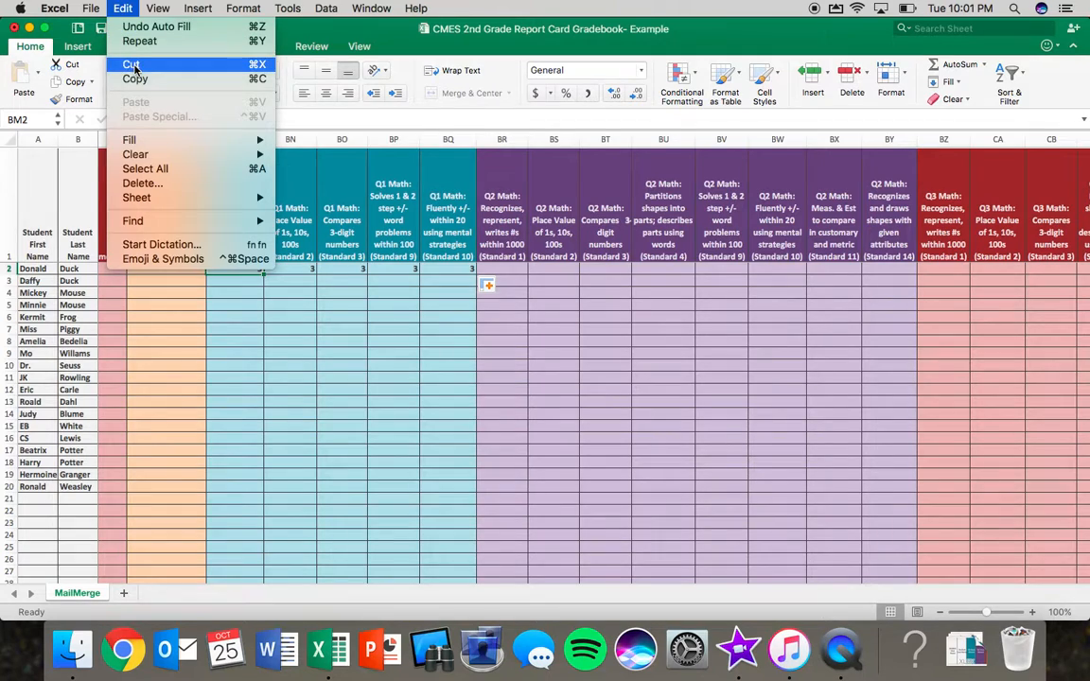
click(131, 64)
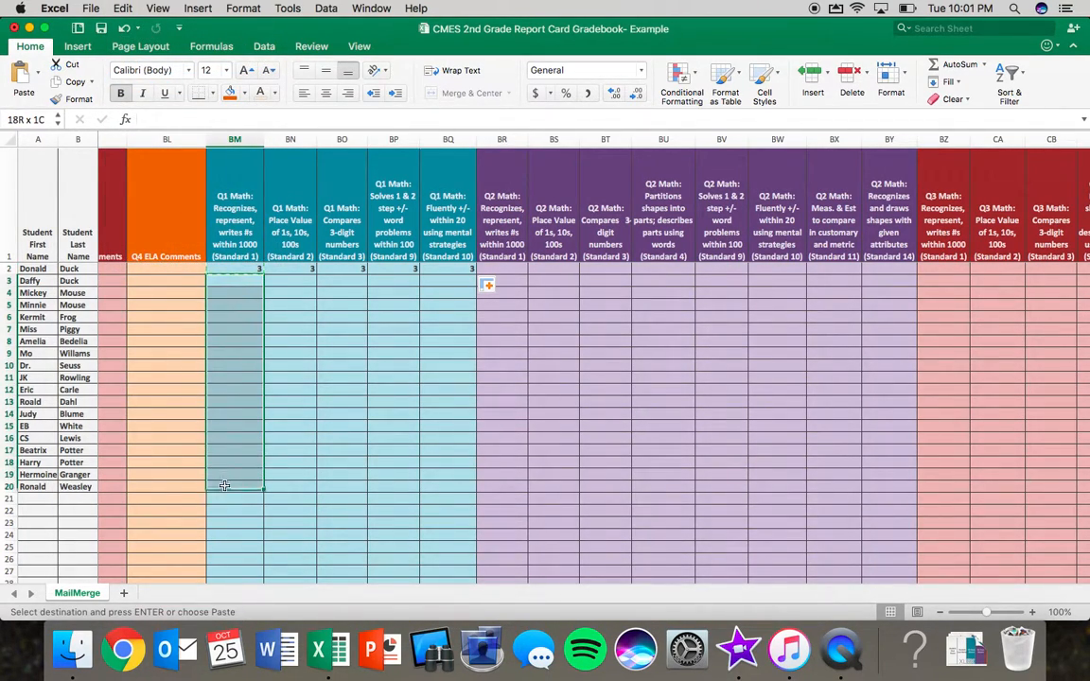
click(121, 7)
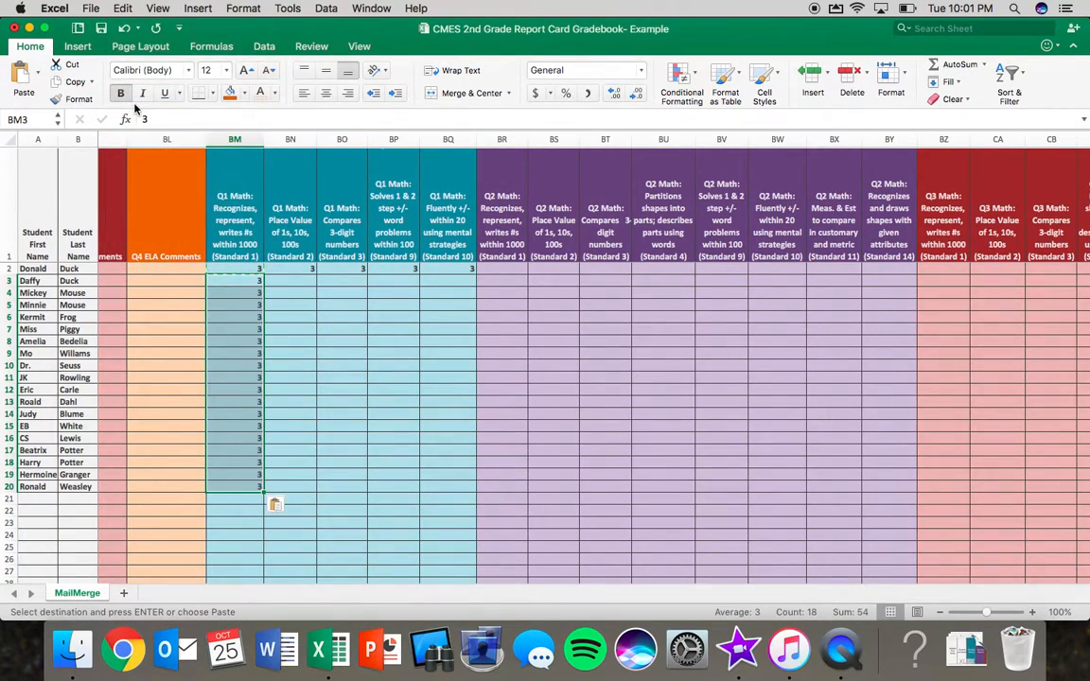
mouse_move(324, 317)
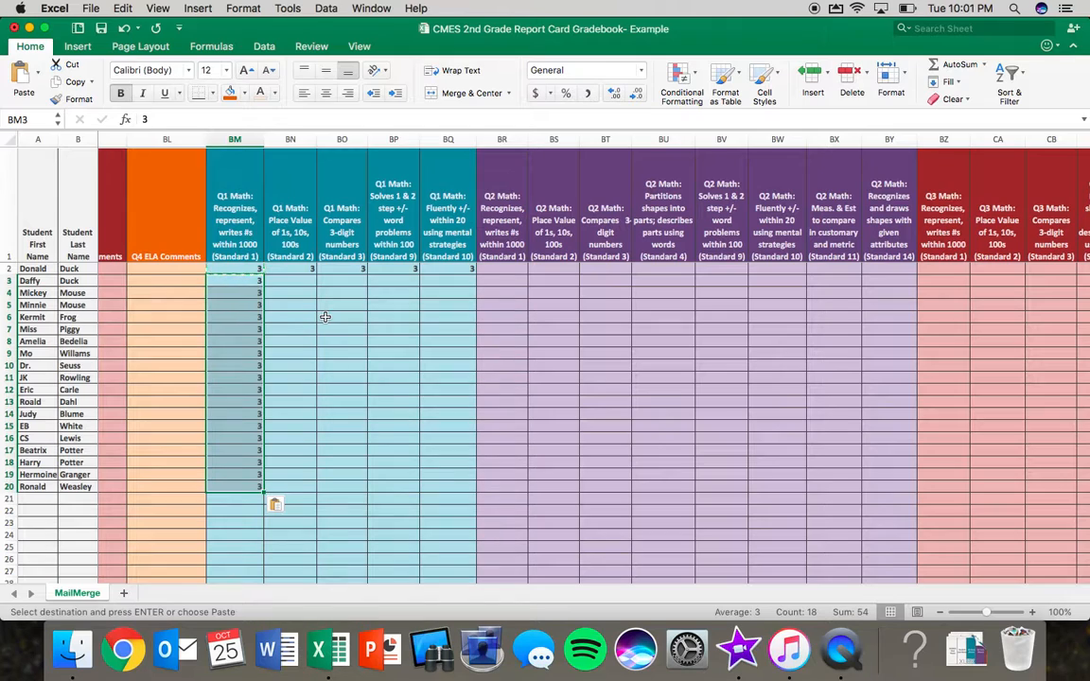
click(290, 281)
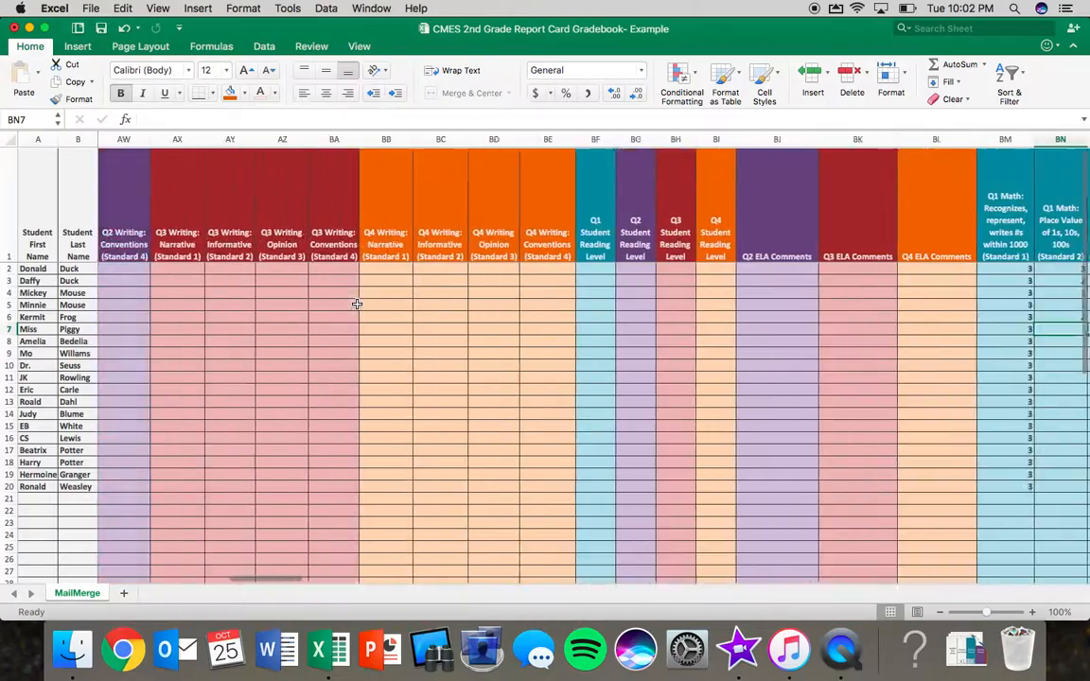
scroll(left, 3)
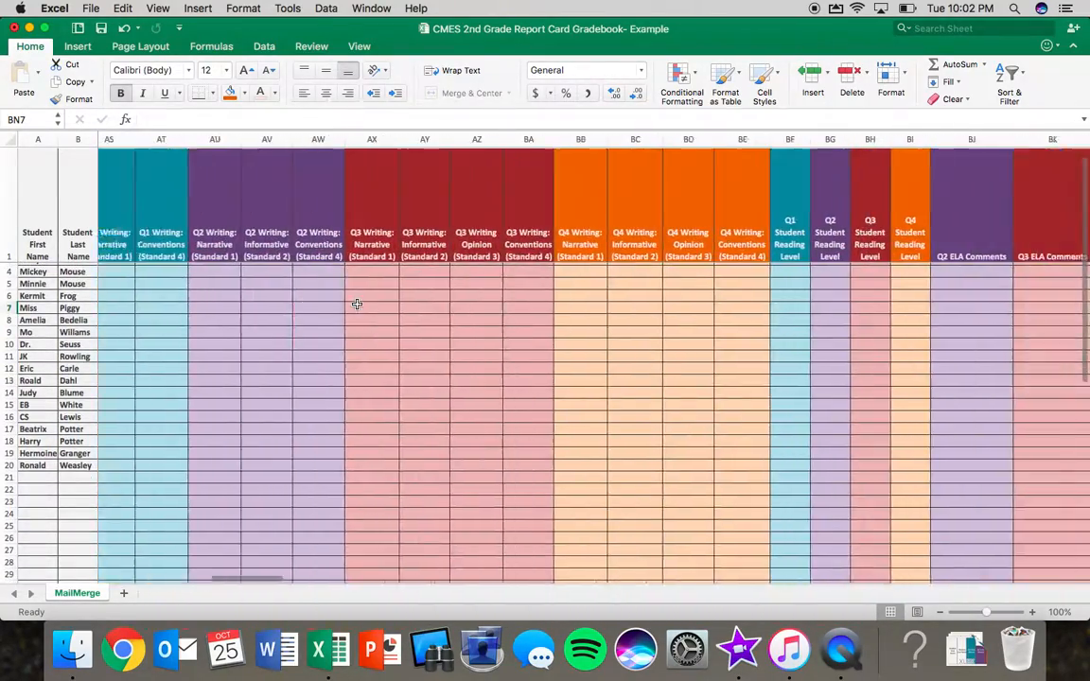
scroll(right, 3)
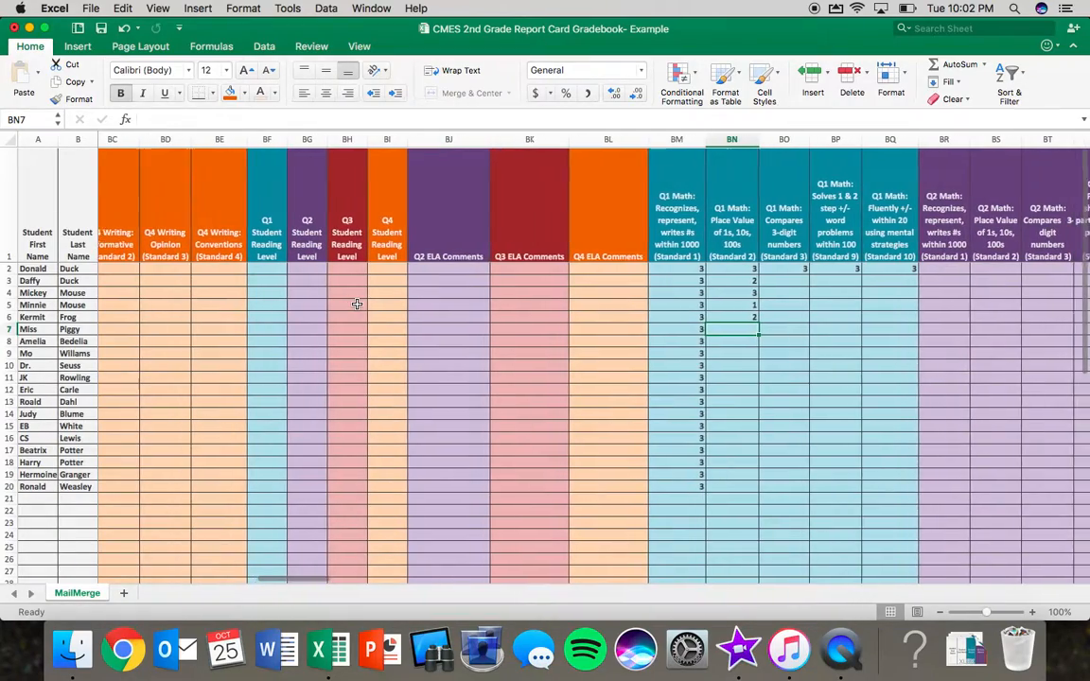
scroll(right, 3)
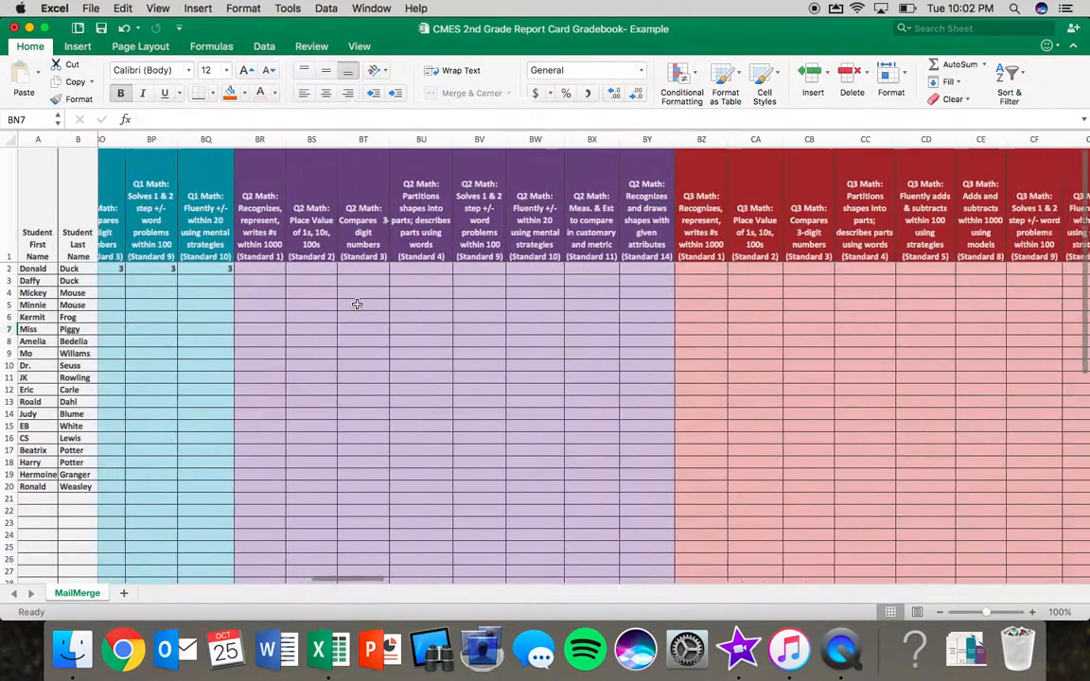
scroll(right, 3)
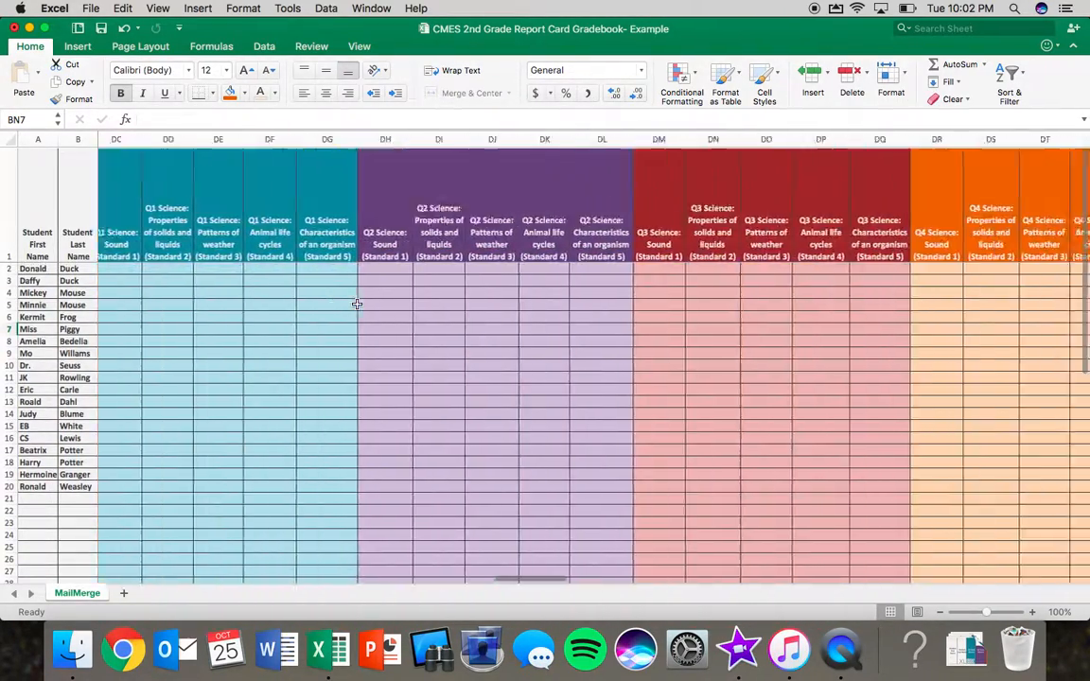
scroll(right, 3)
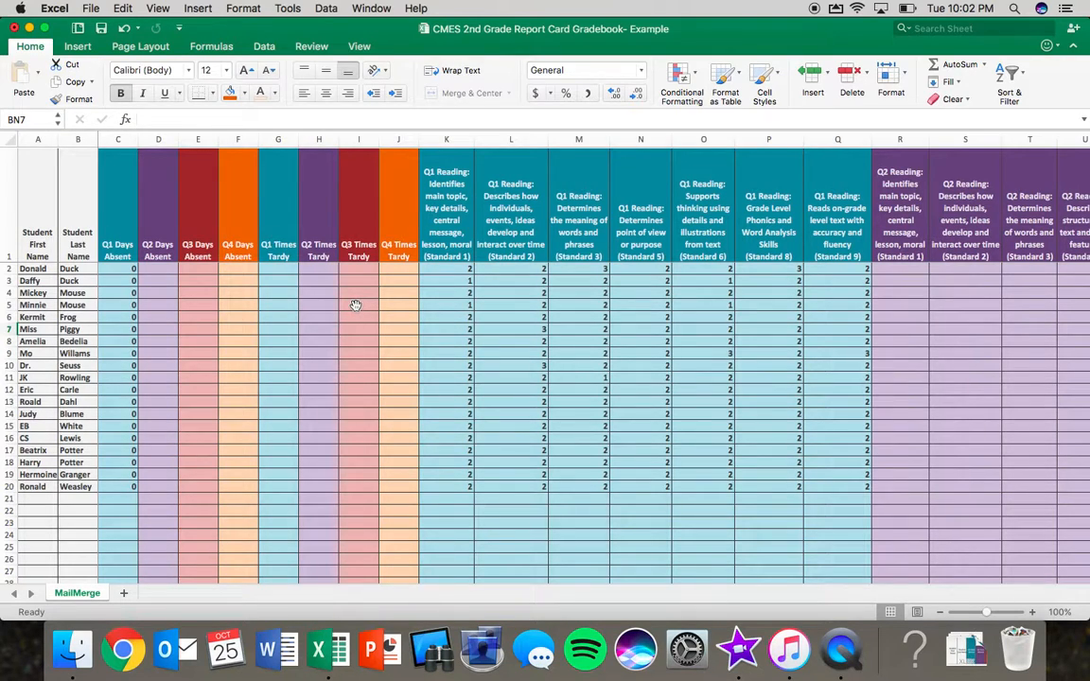
Save the gradebook workbook to the Desktop through Save As
click(91, 8)
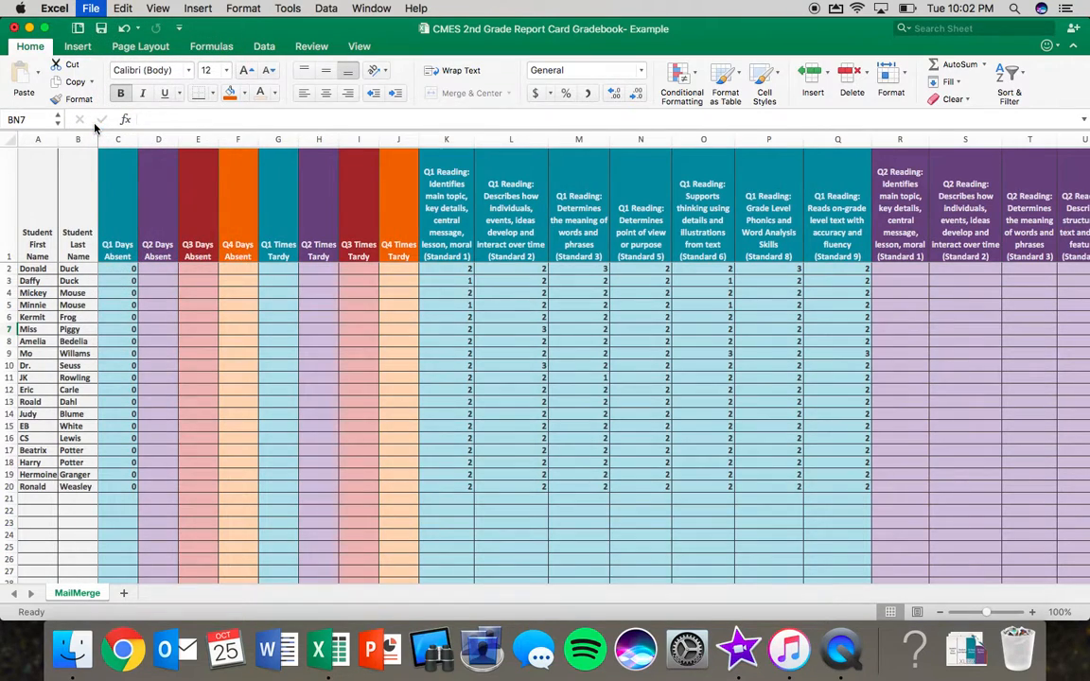
key(cmd+s)
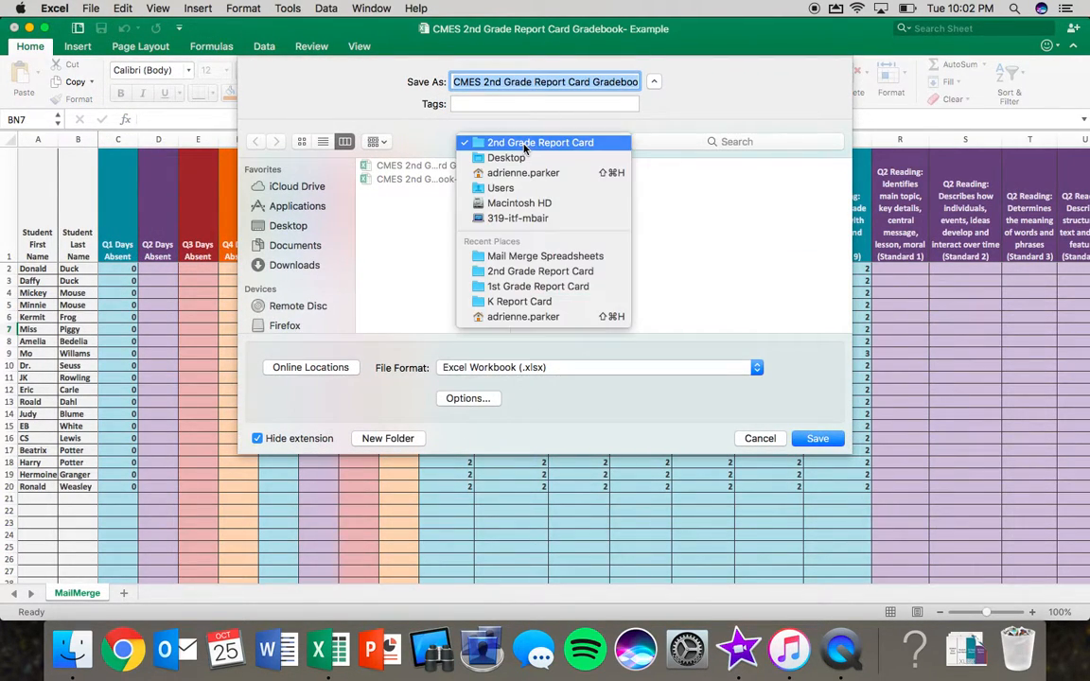
mouse_move(506, 157)
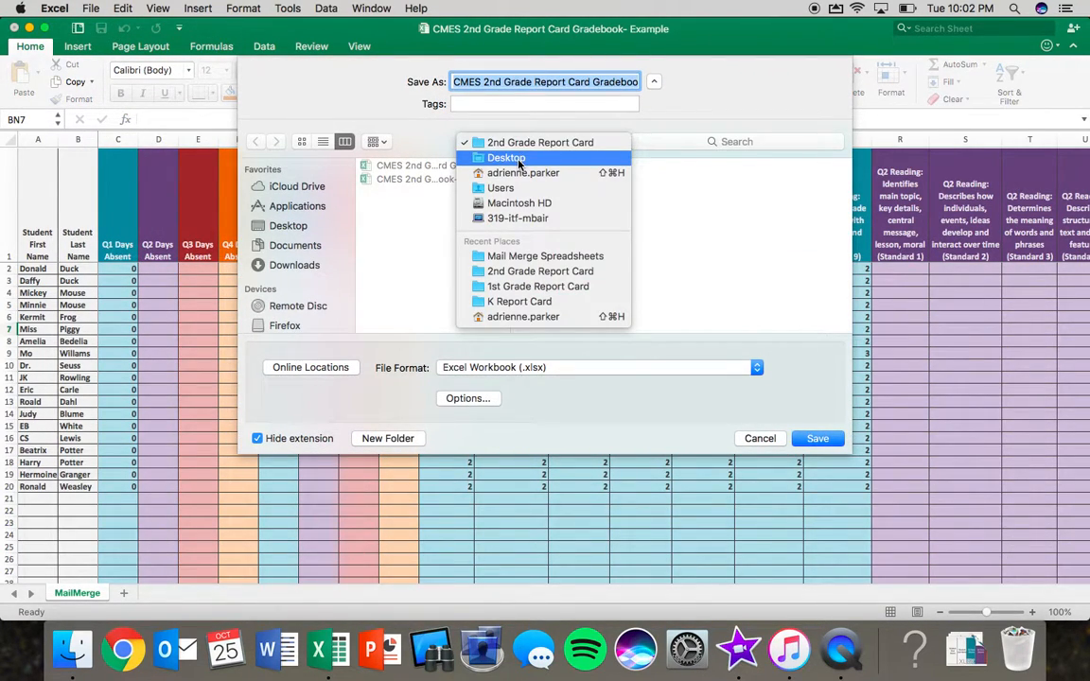
mouse_move(625, 161)
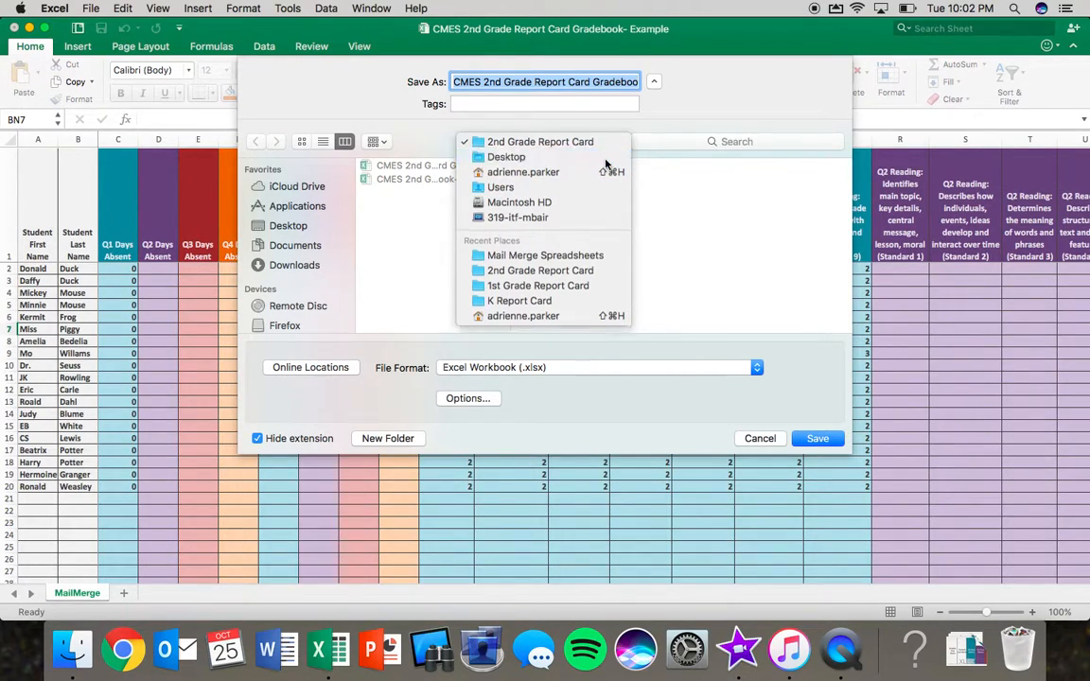
click(505, 156)
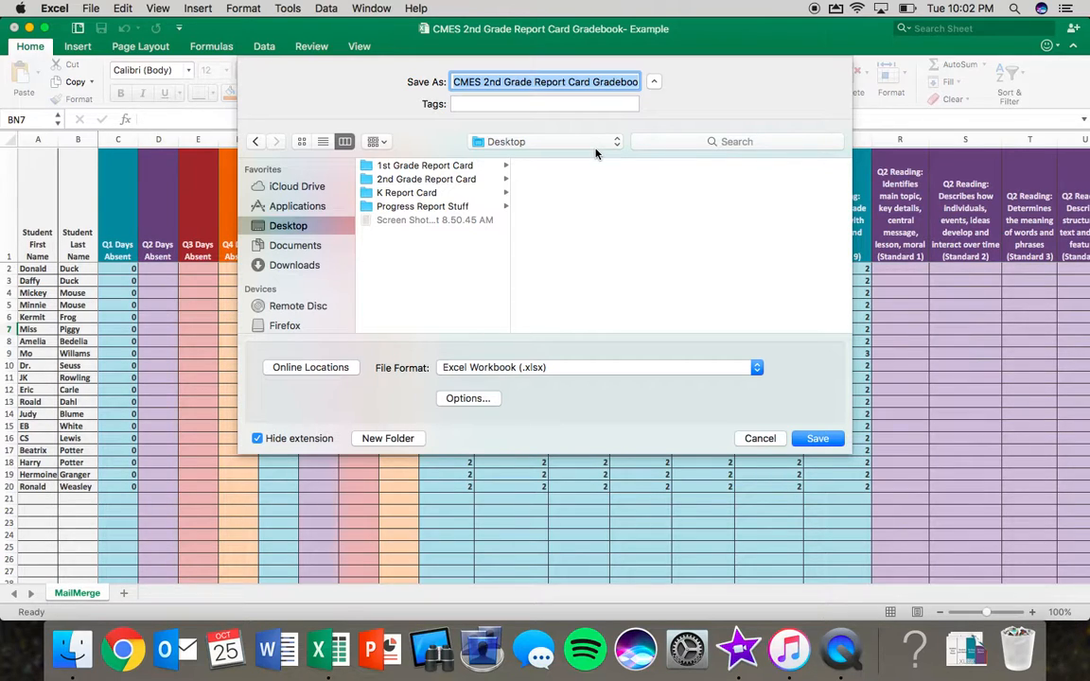
mouse_move(593, 152)
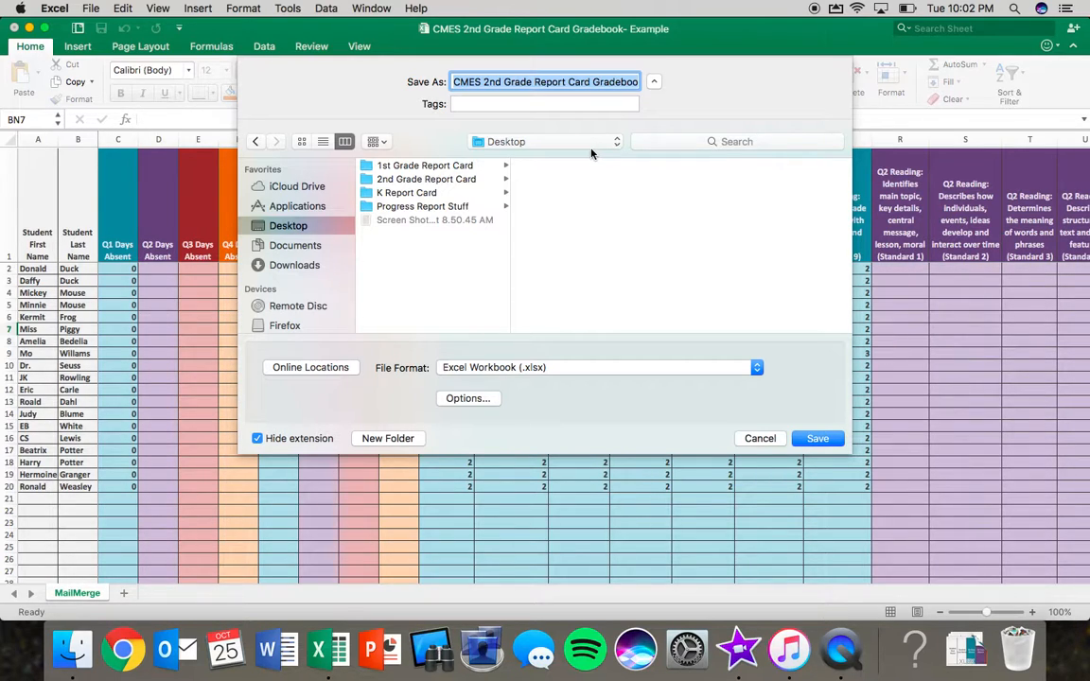
mouse_move(600, 180)
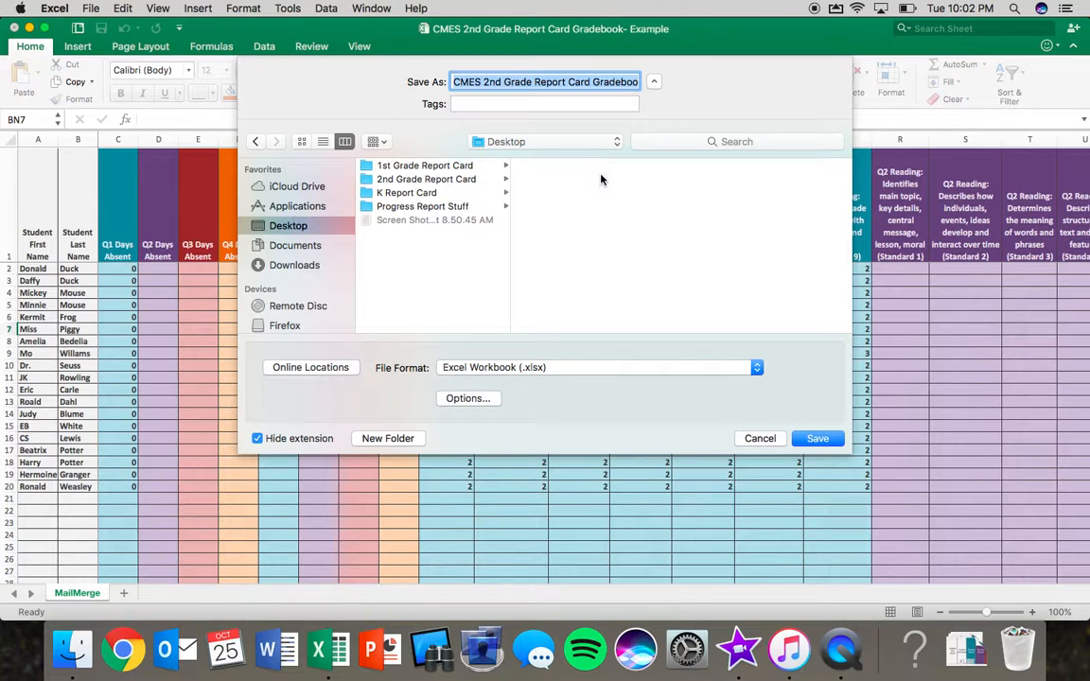
mouse_move(658, 265)
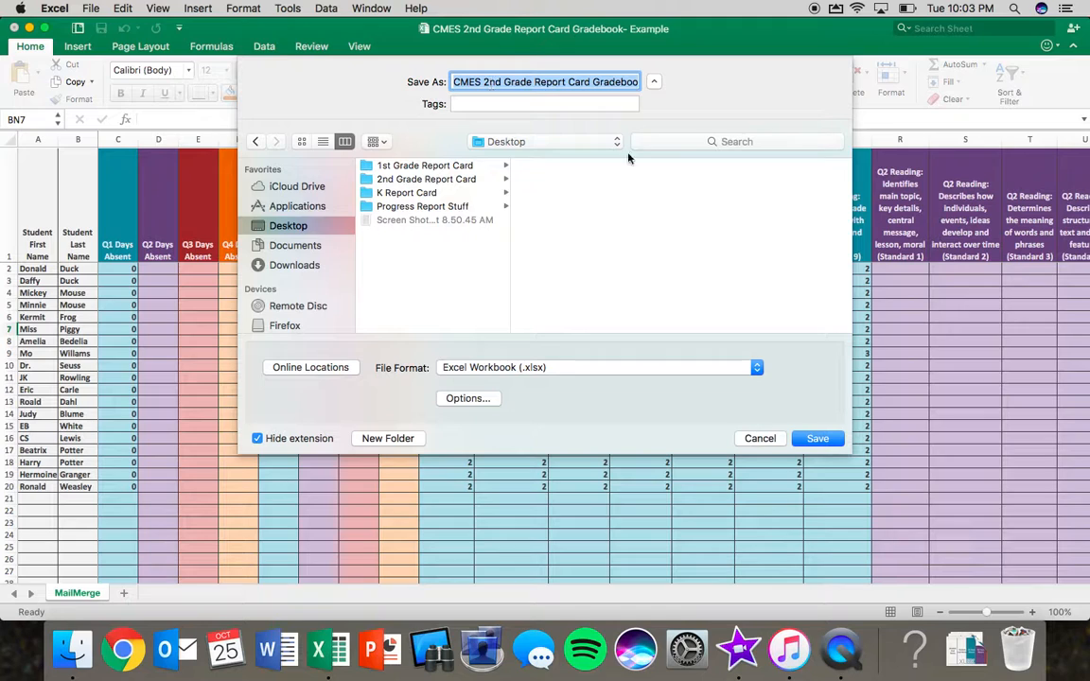
click(816, 438)
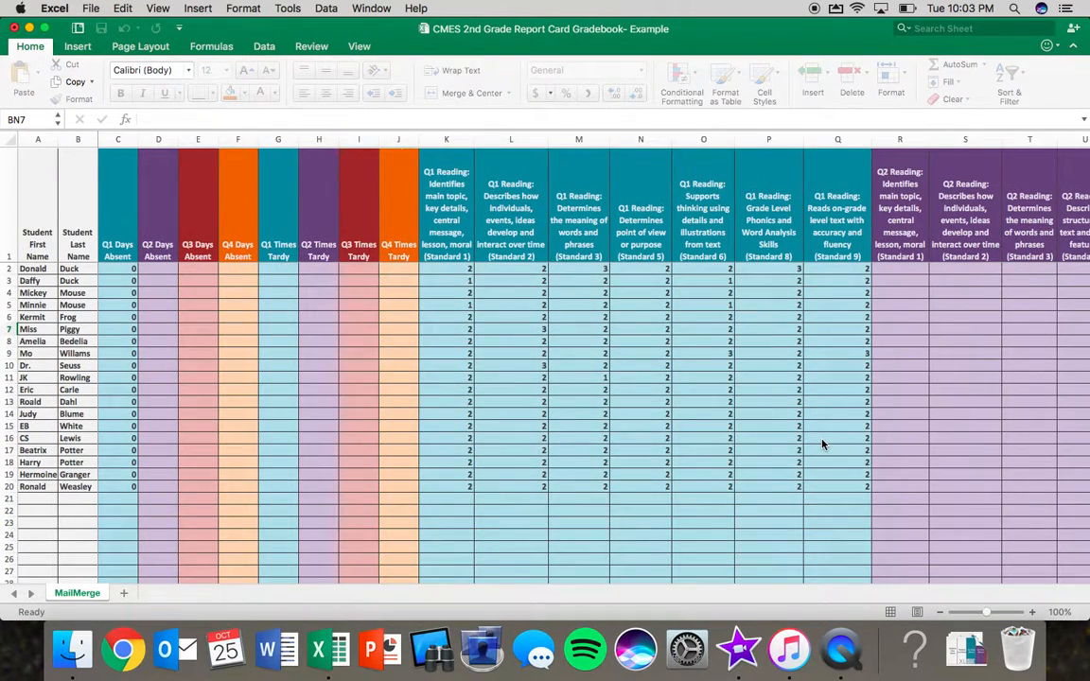